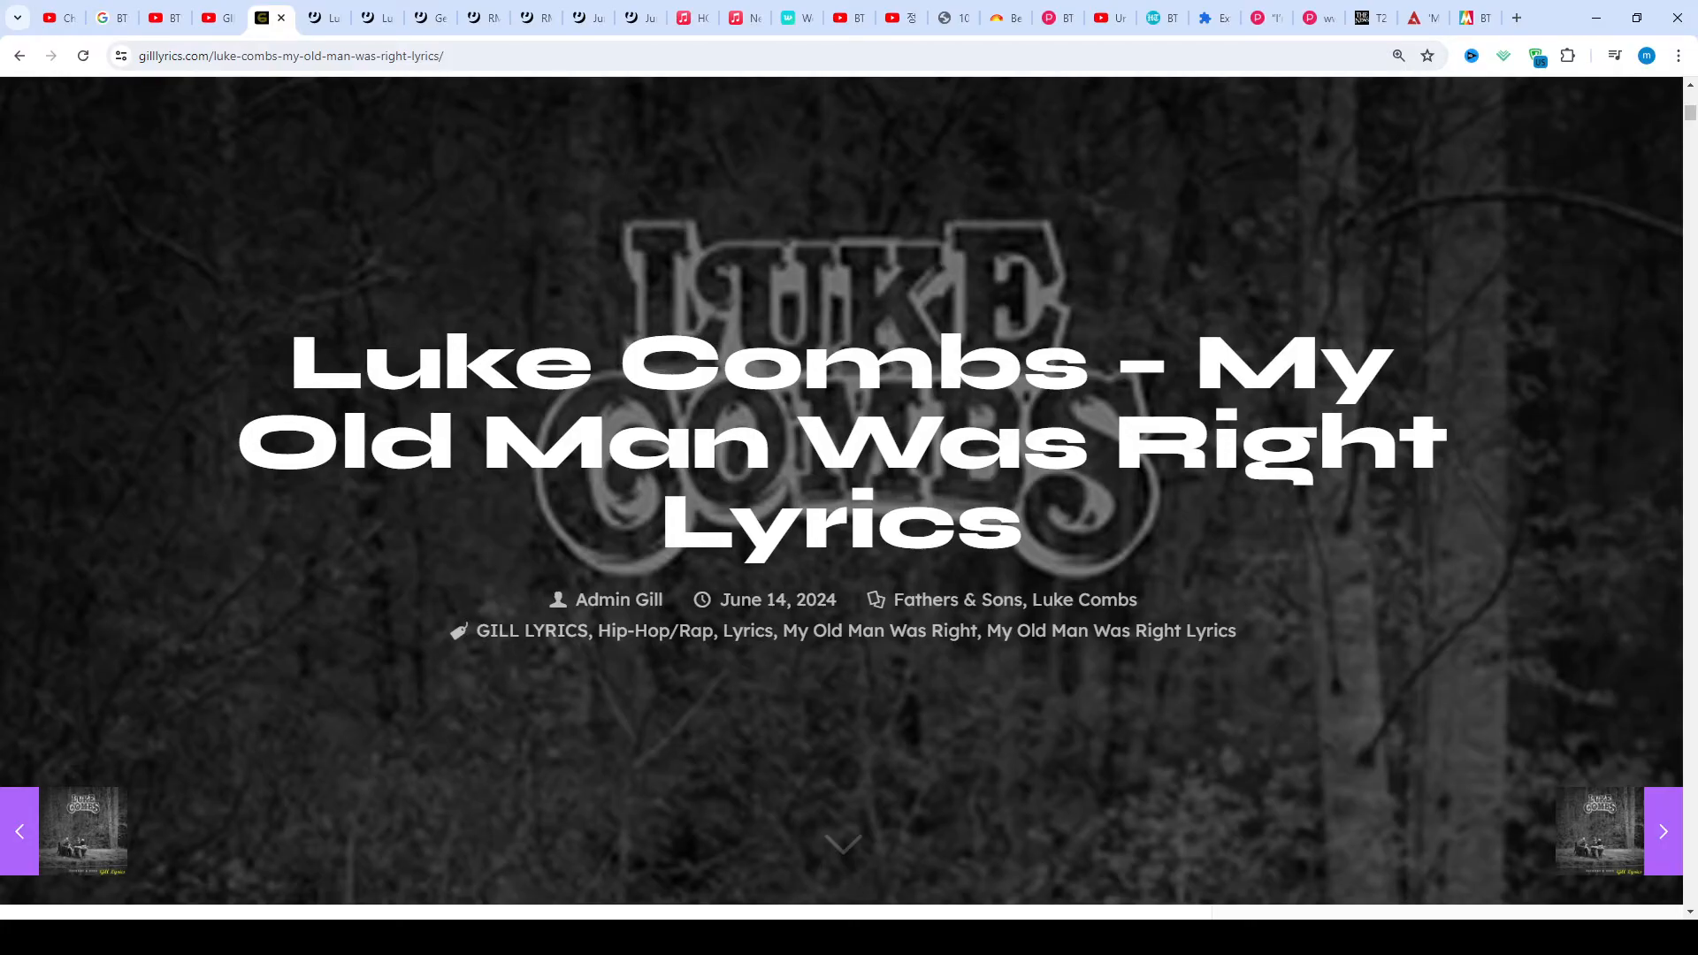
{"action": "scroll", "scroll_direction": "down", "scroll_amount": 3}
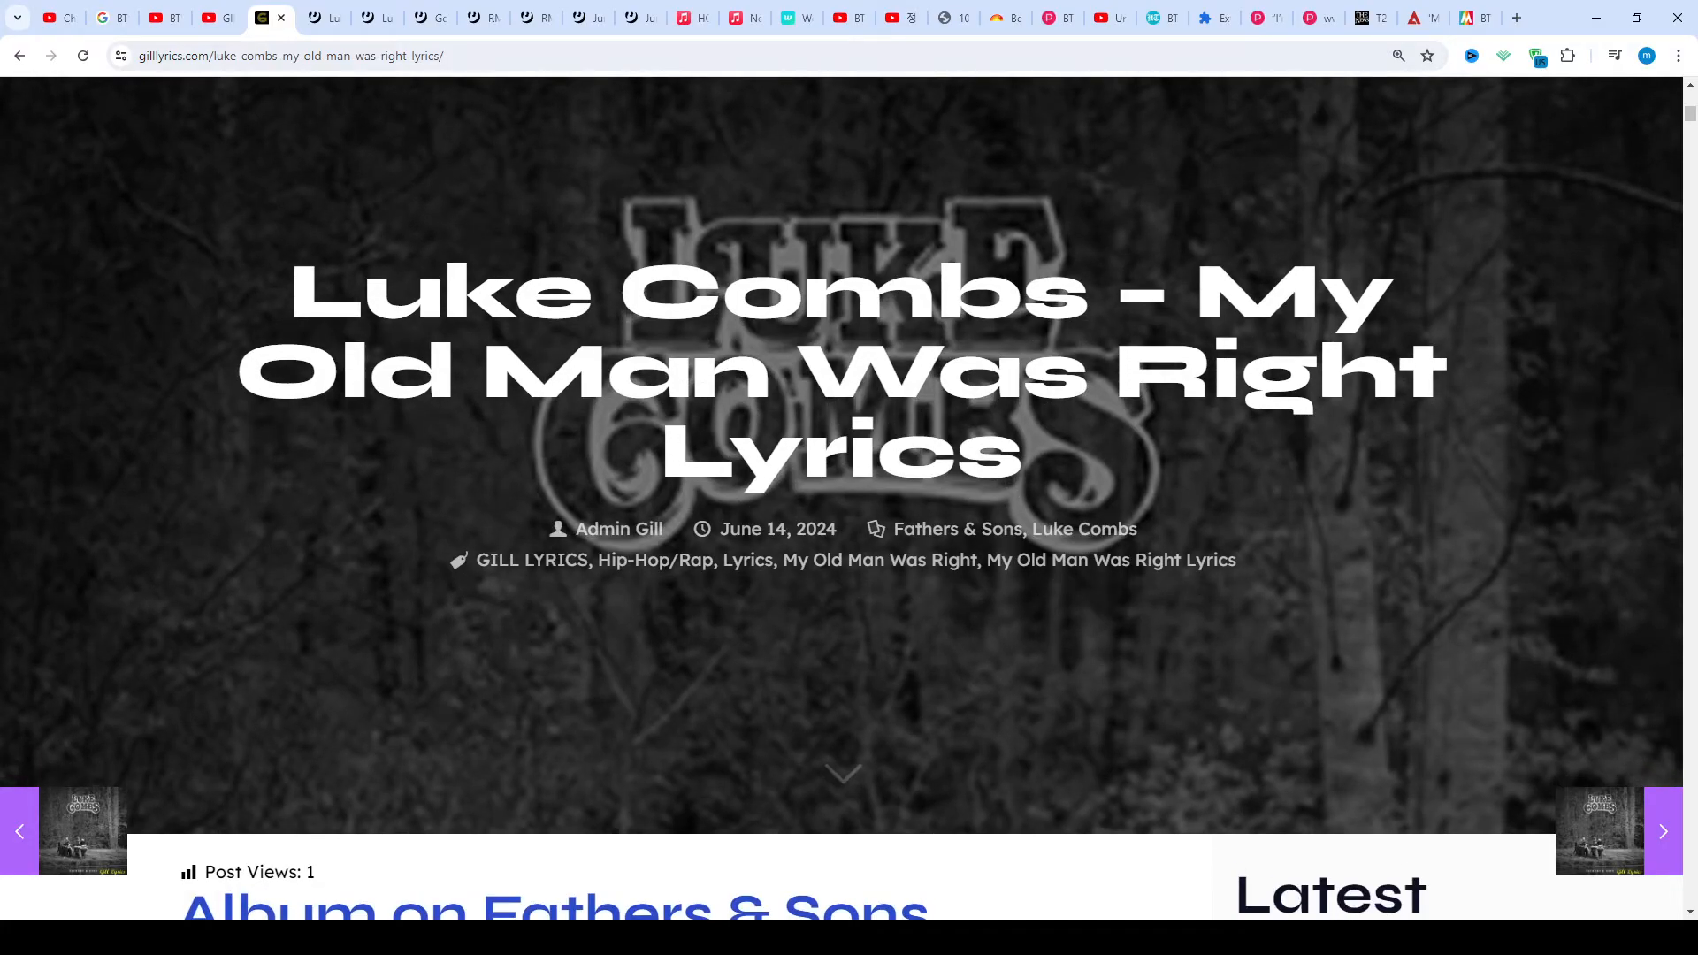
{"action": "scroll", "scroll_direction": "down", "scroll_amount": 3}
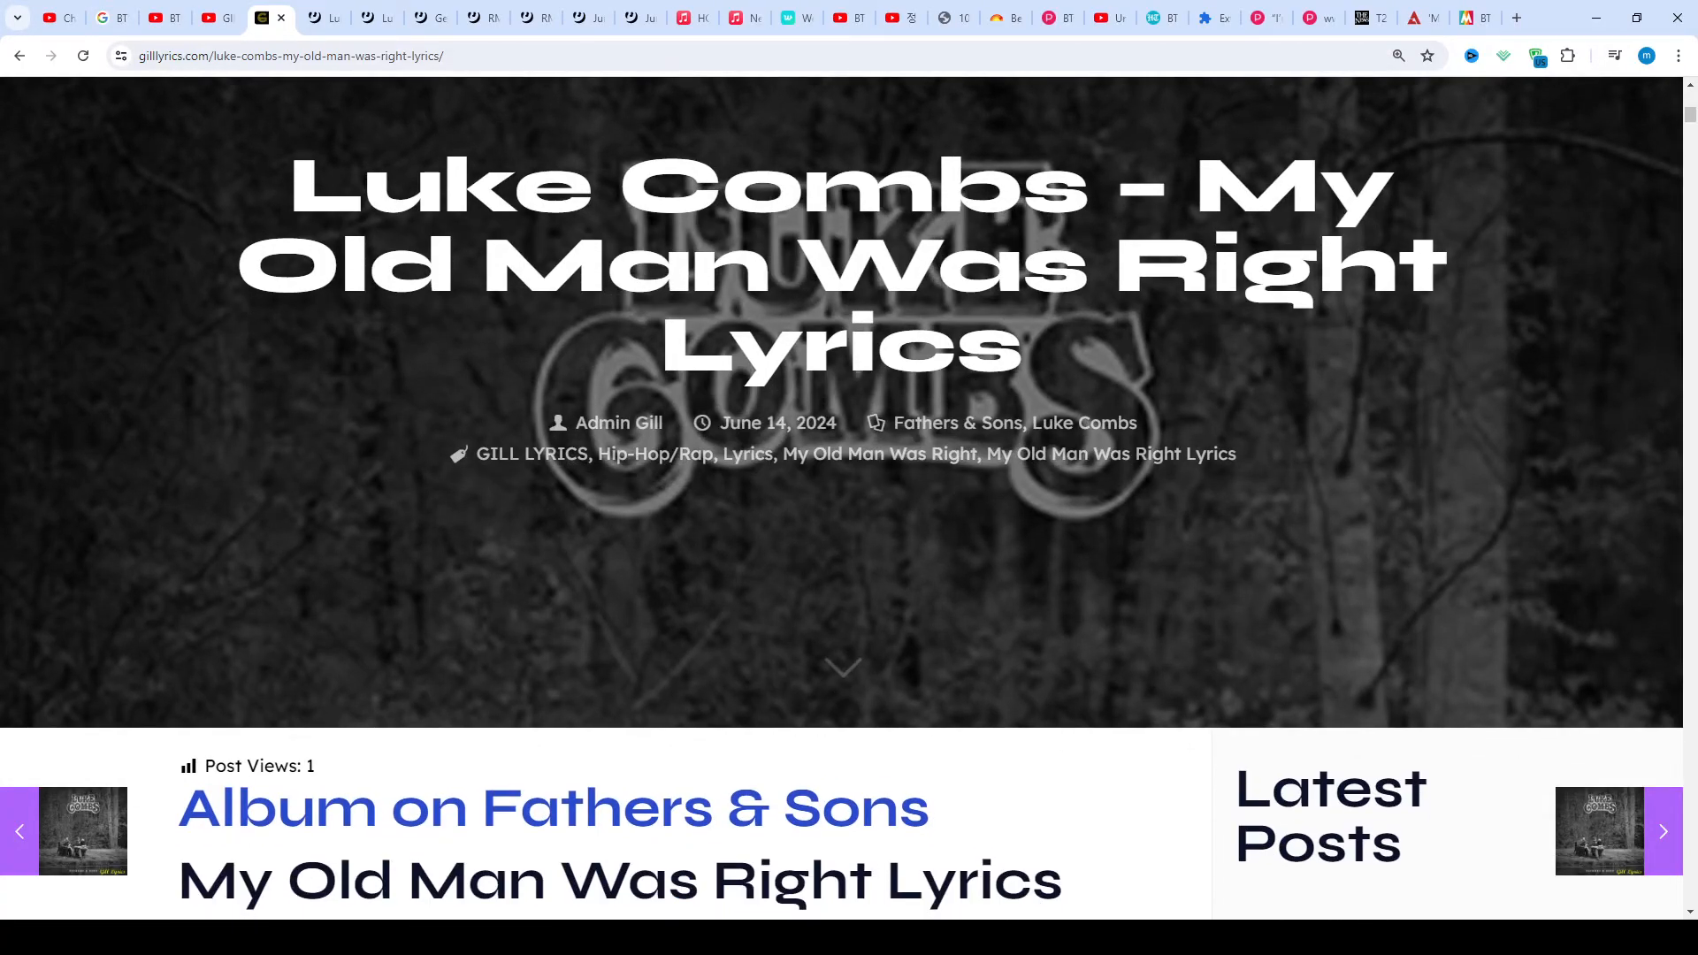
{"action": "scroll", "scroll_direction": "down", "scroll_amount": 3}
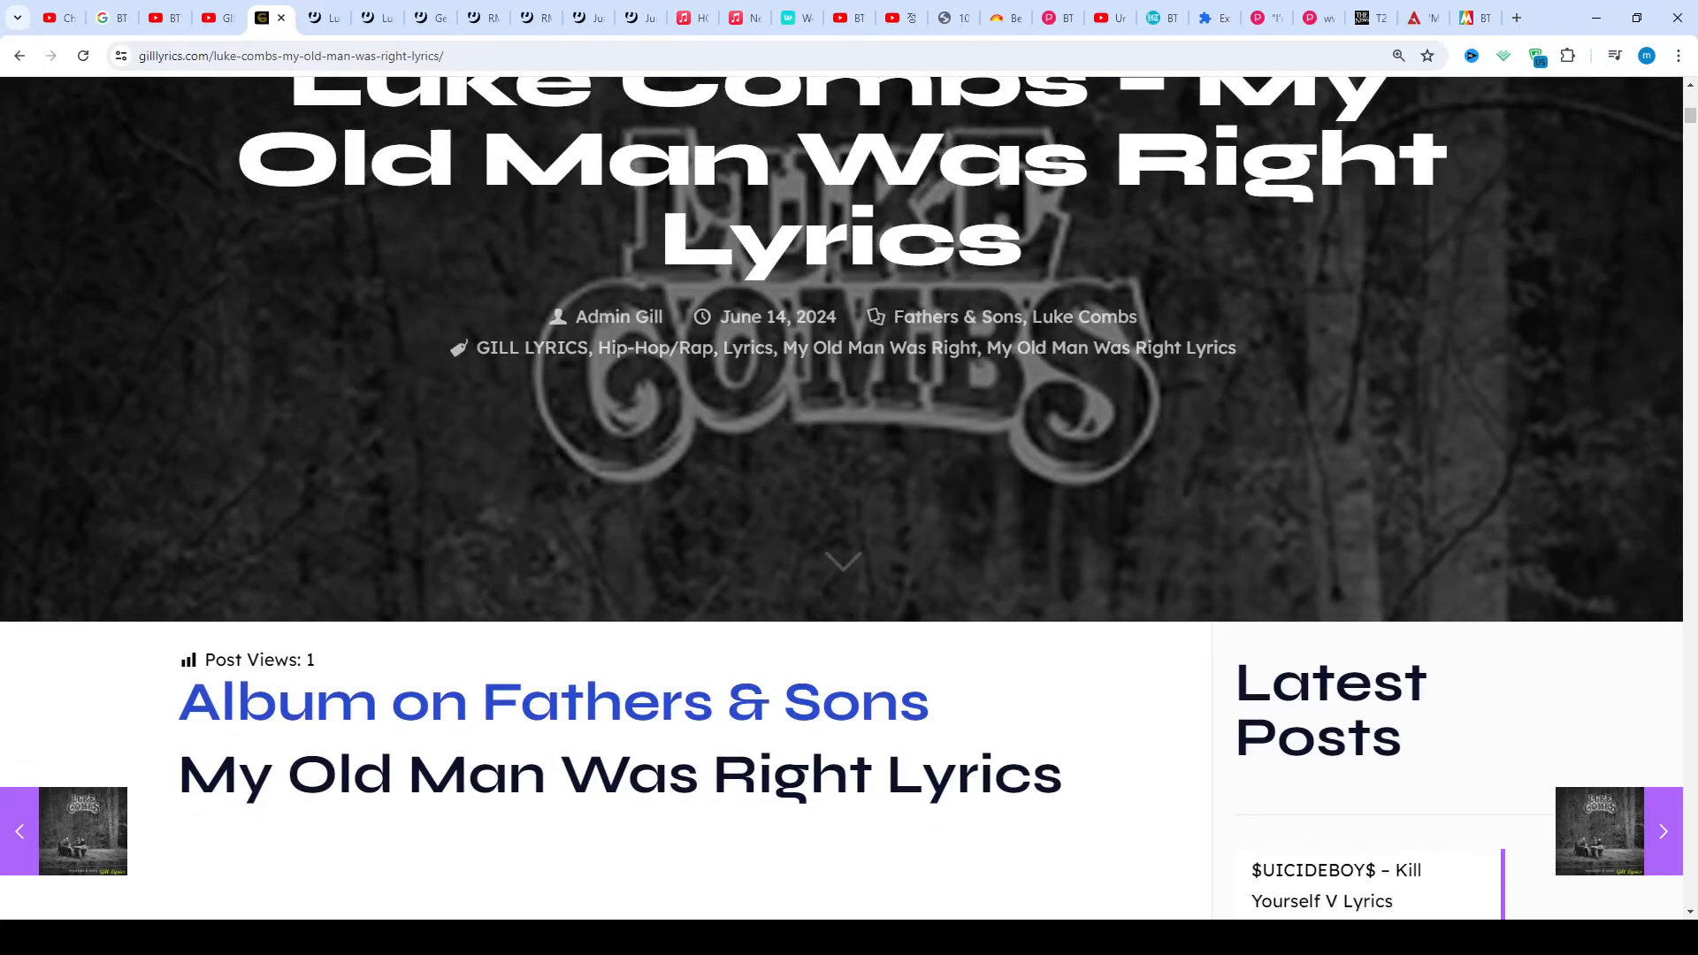
{"action": "scroll", "scroll_direction": "down", "scroll_amount": 3}
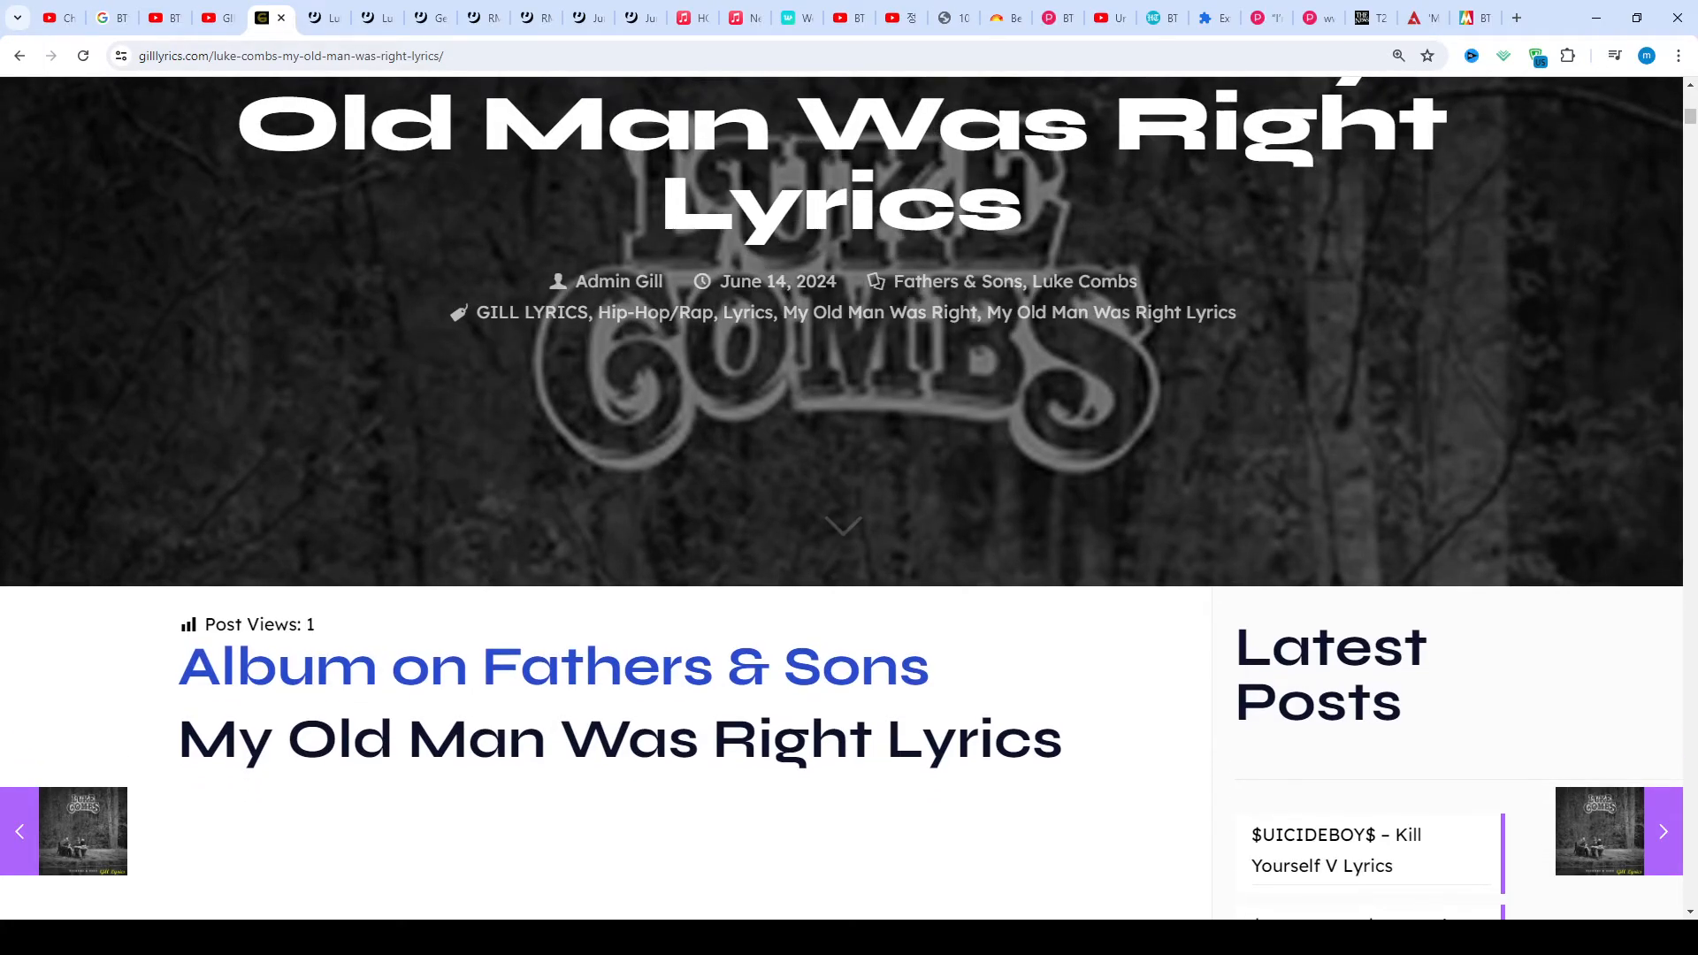
{"action": "scroll", "scroll_direction": "down", "scroll_amount": 3}
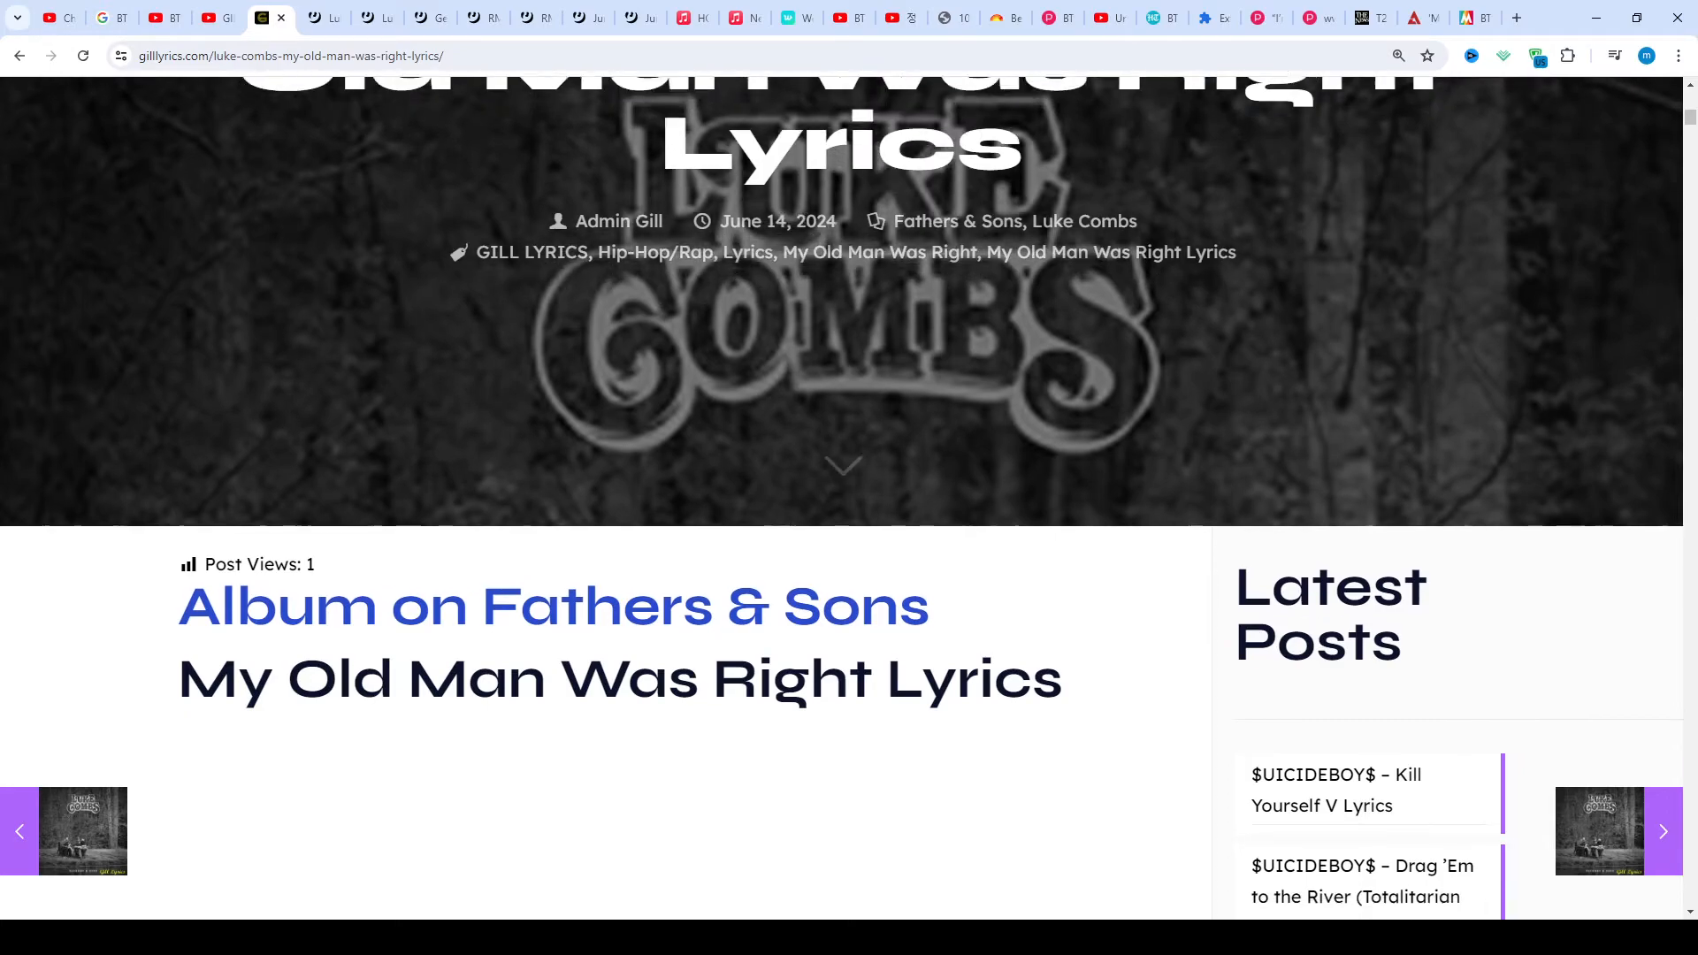
{"action": "scroll", "scroll_direction": "down", "scroll_amount": 3}
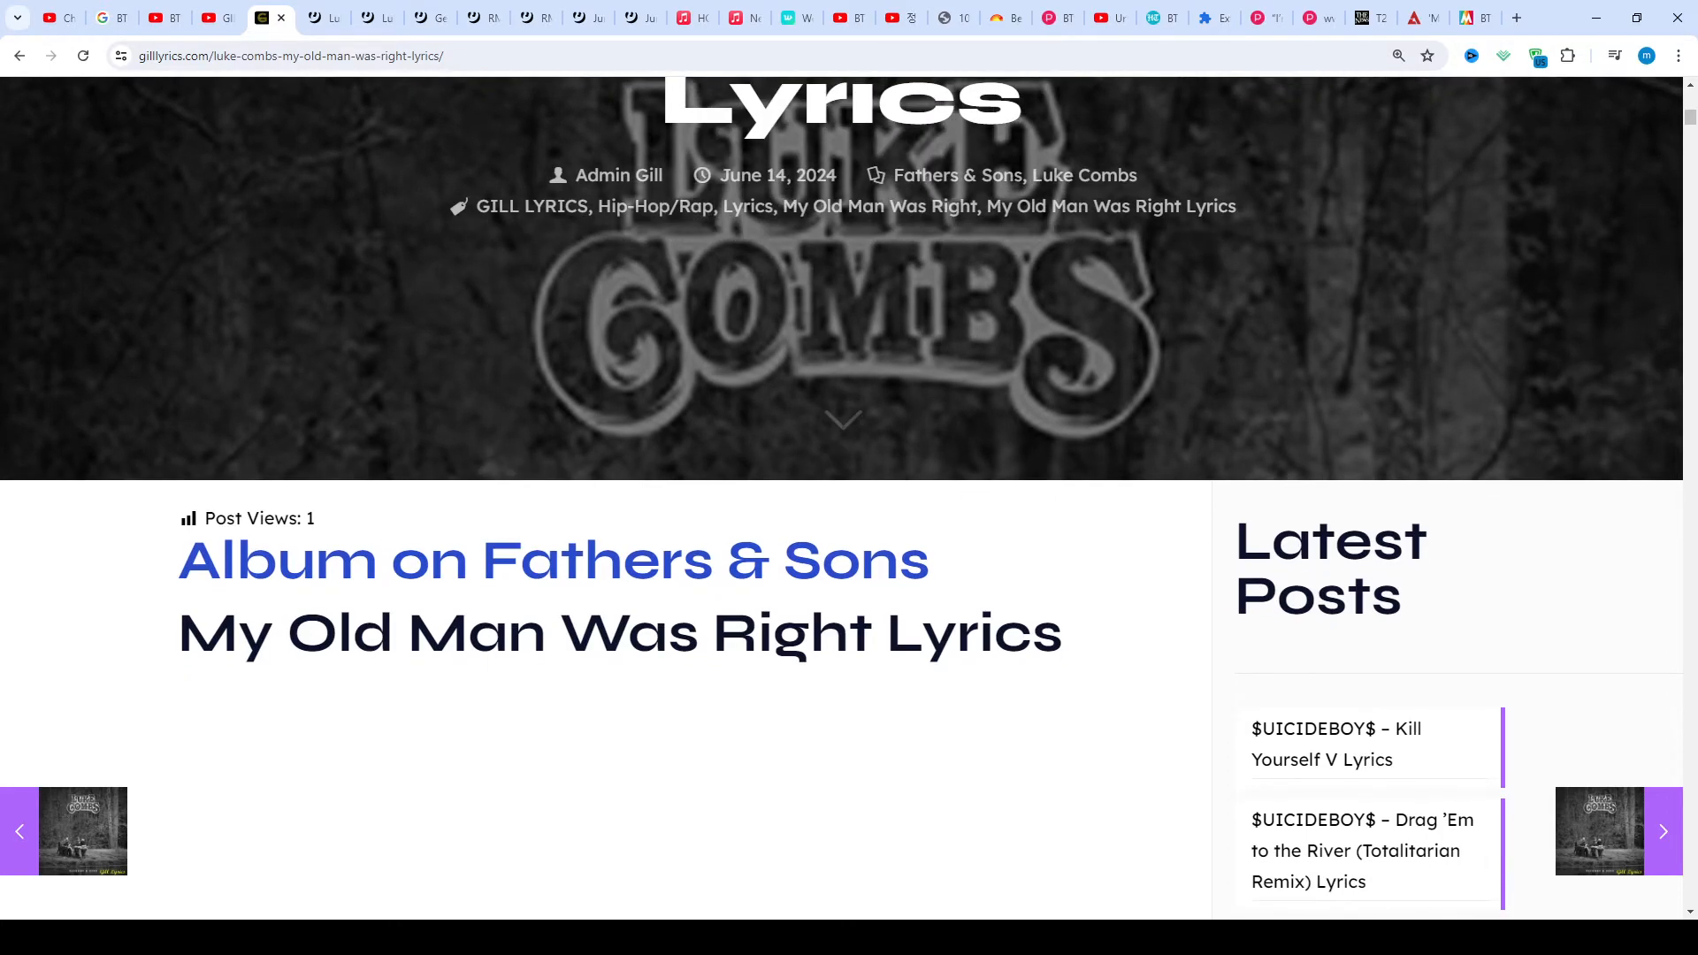
{"action": "scroll", "scroll_direction": "down", "scroll_amount": 3}
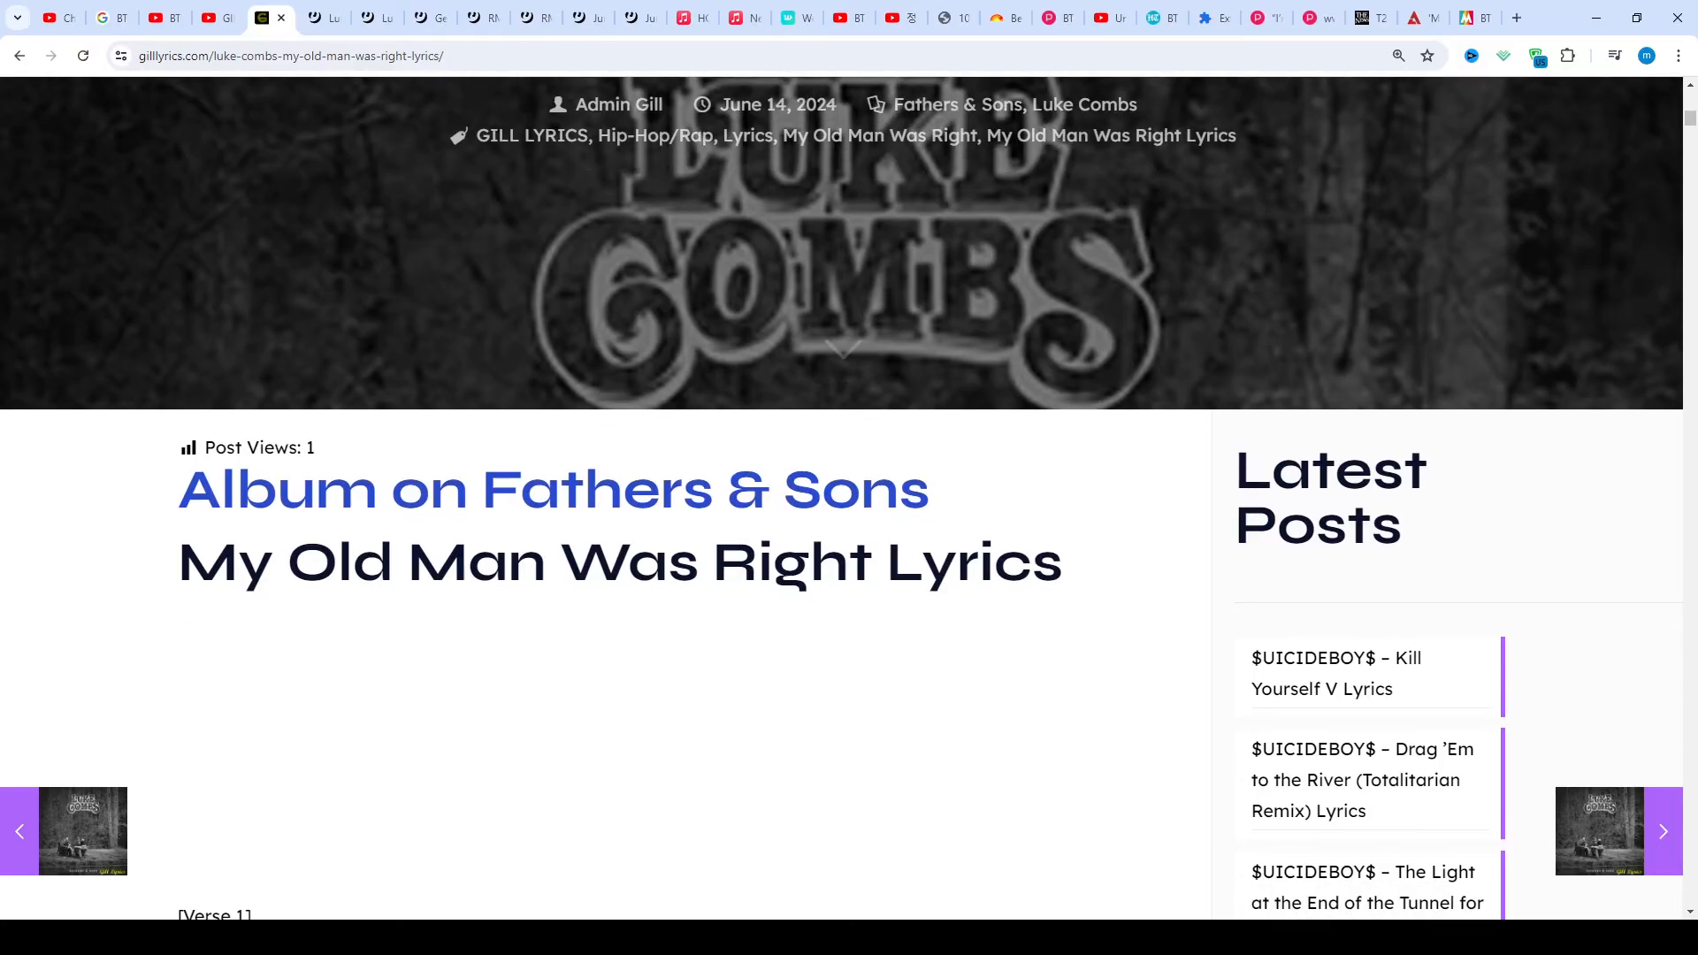
{"action": "scroll", "scroll_direction": "down", "scroll_amount": 3}
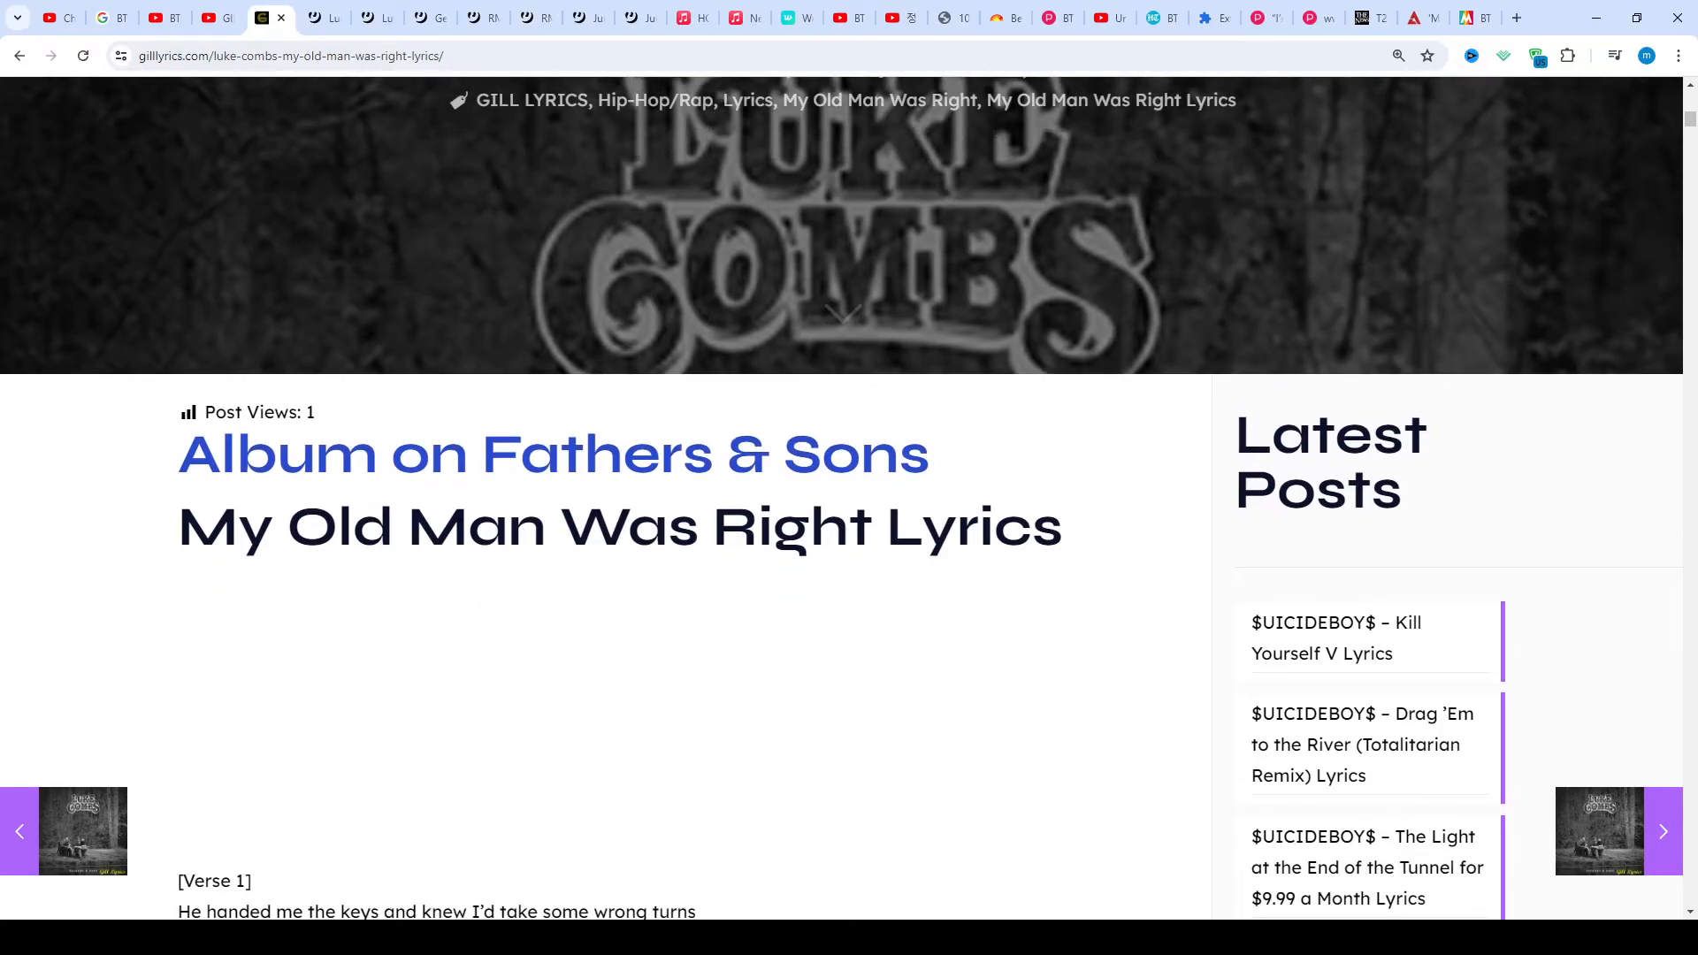
{"action": "scroll", "scroll_direction": "down", "scroll_amount": 3}
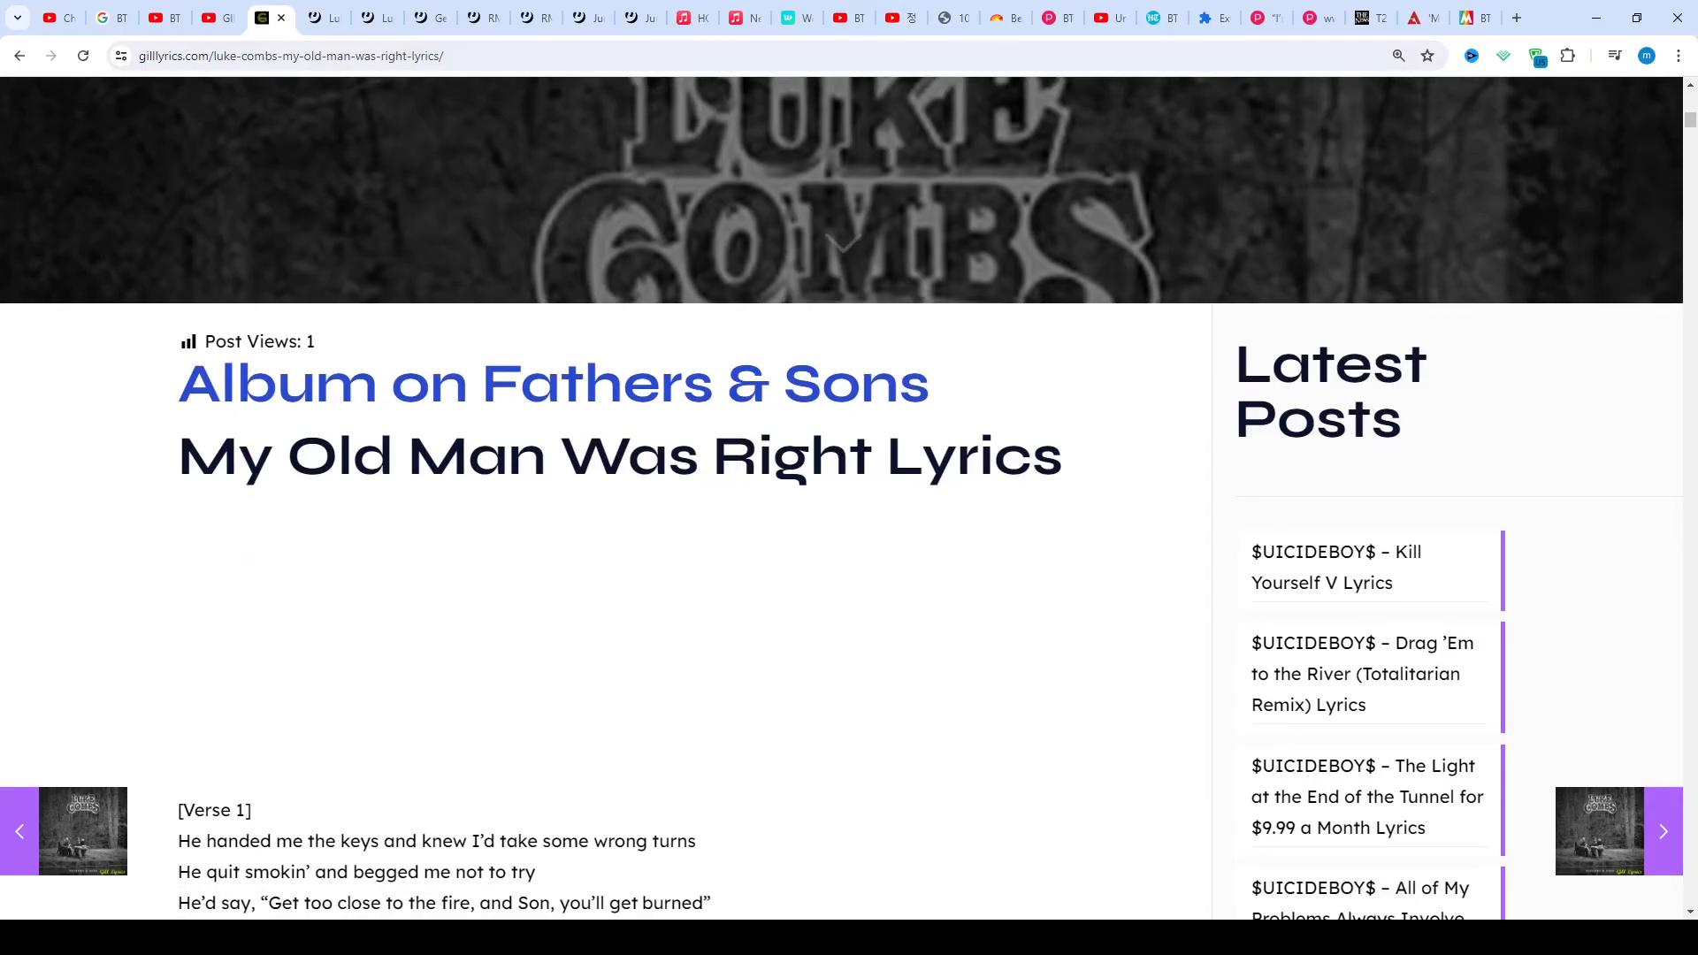
{"action": "scroll", "scroll_direction": "down", "scroll_amount": 3}
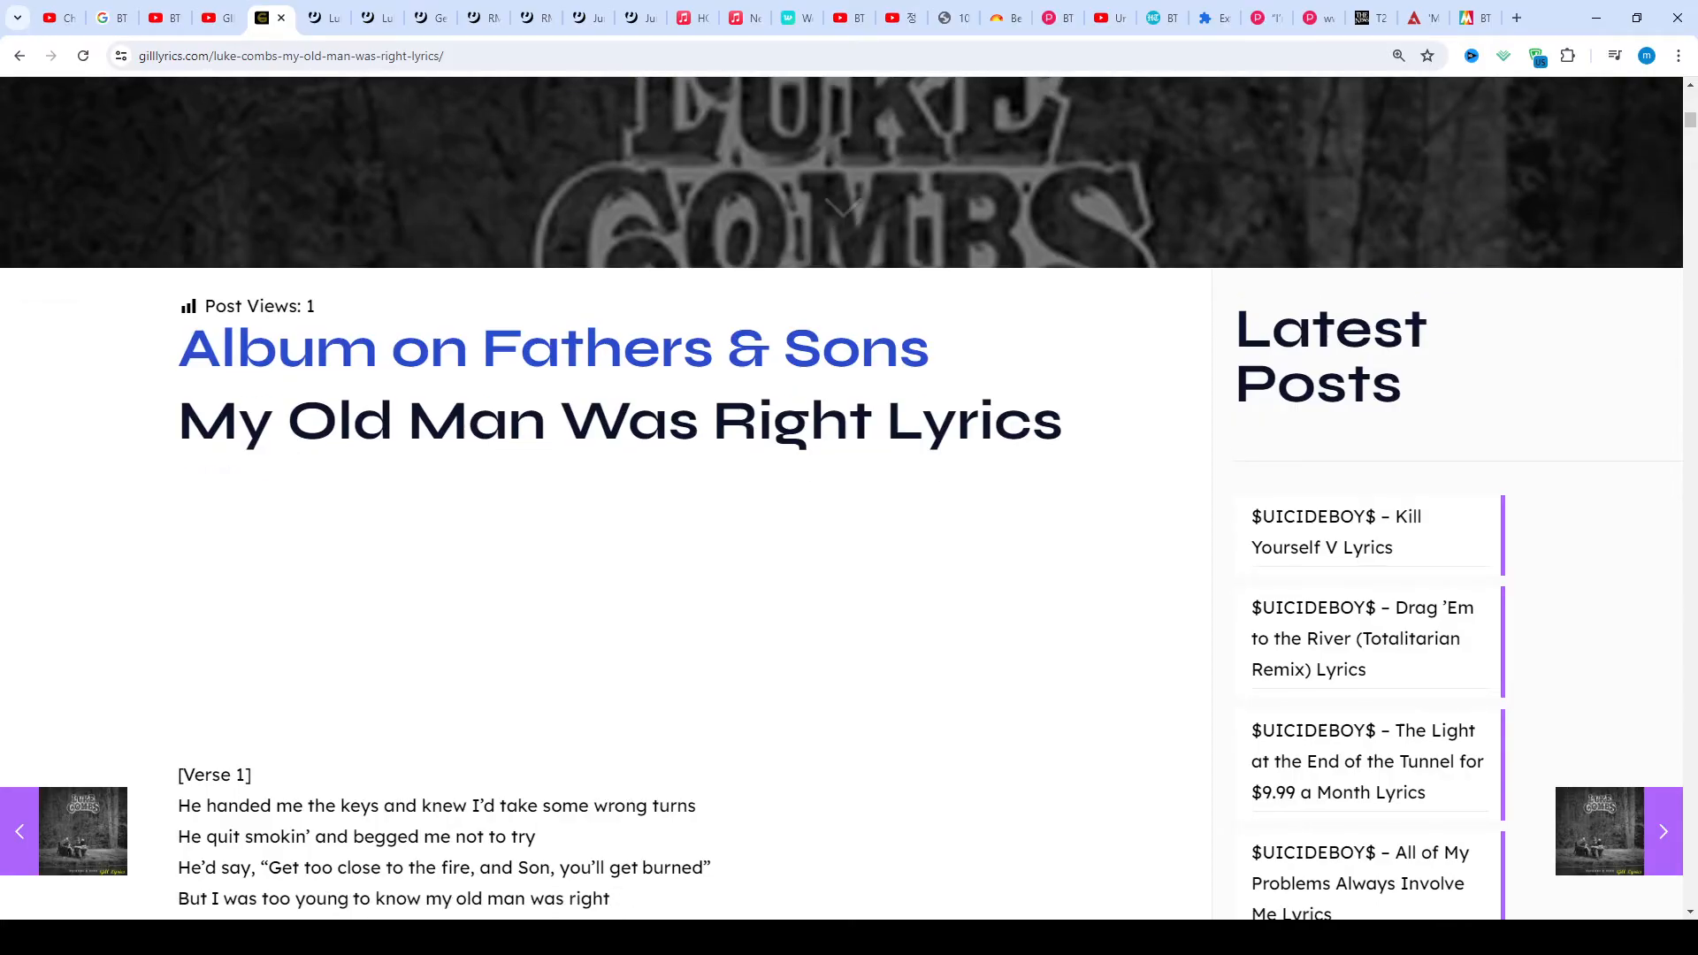
{"action": "scroll", "scroll_direction": "down", "scroll_amount": 3}
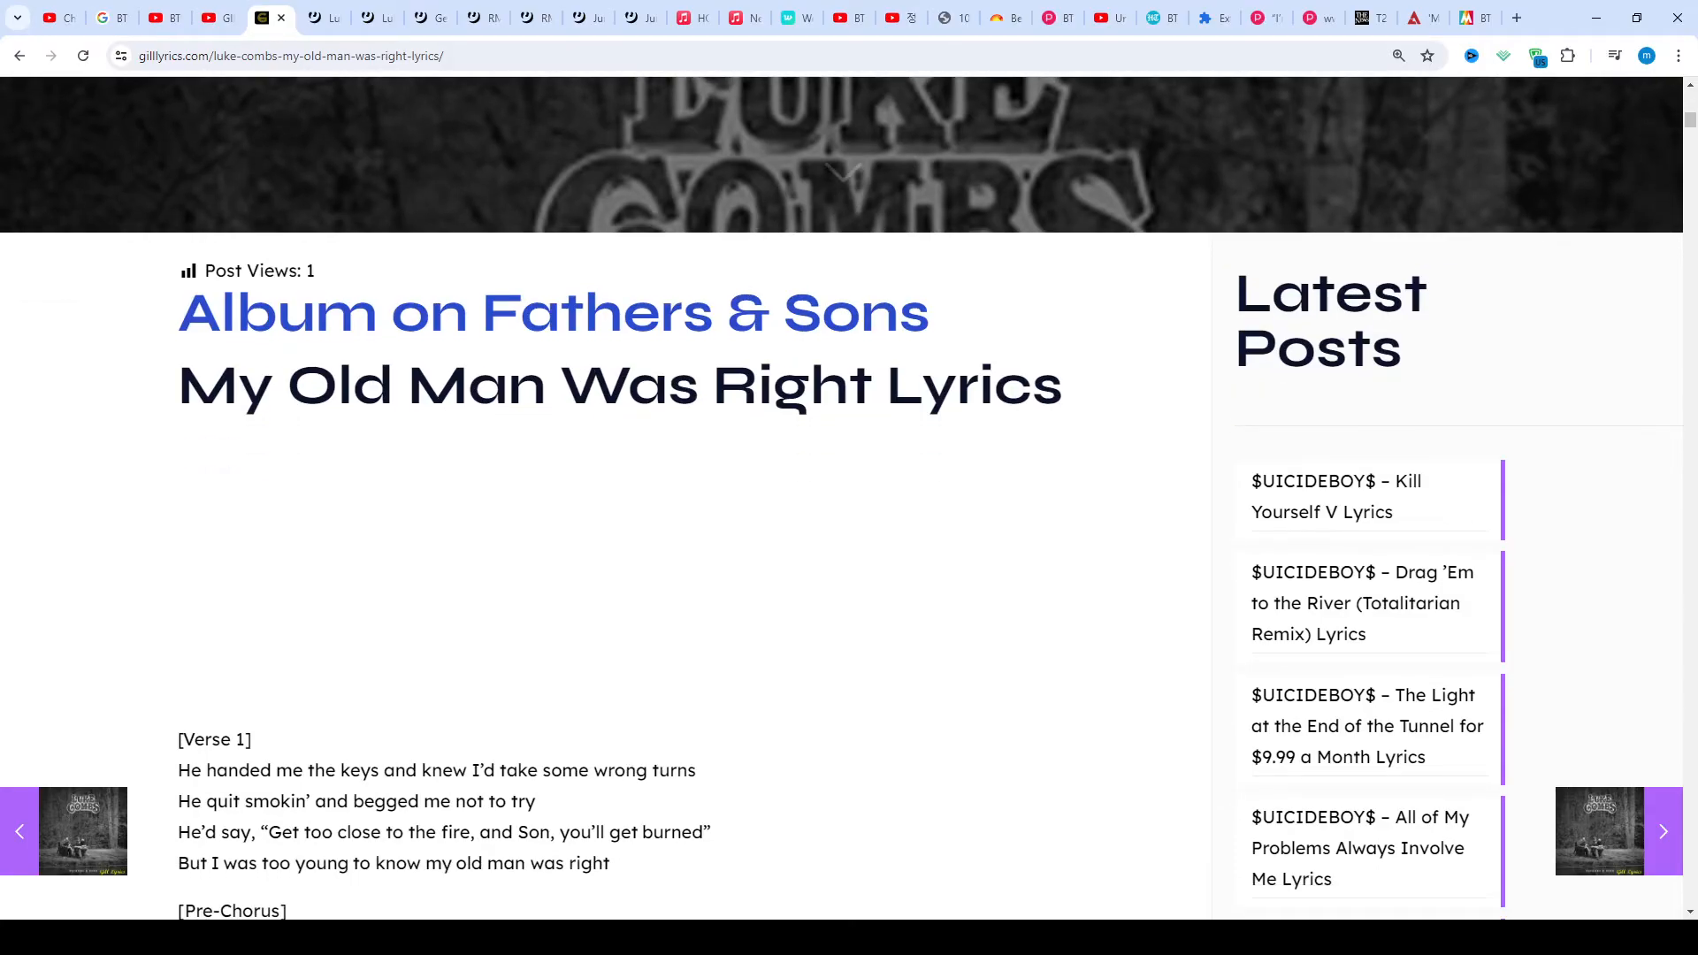
{"action": "scroll", "scroll_direction": "down", "scroll_amount": 3}
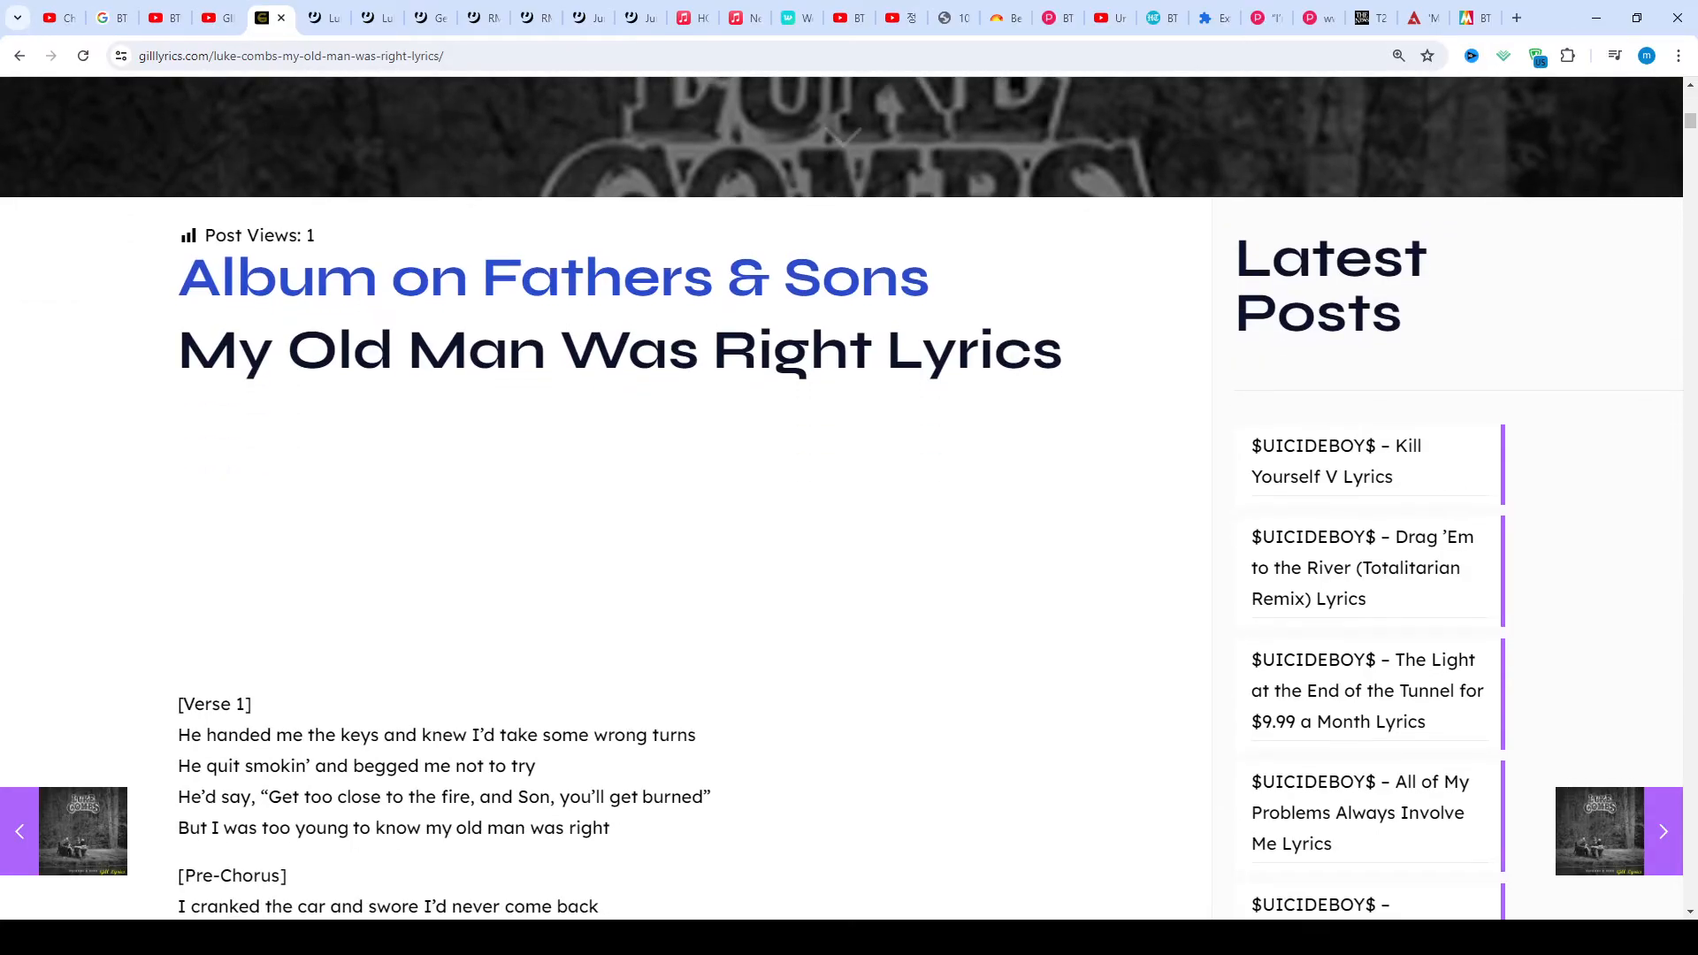
{"action": "scroll", "scroll_direction": "down", "scroll_amount": 3}
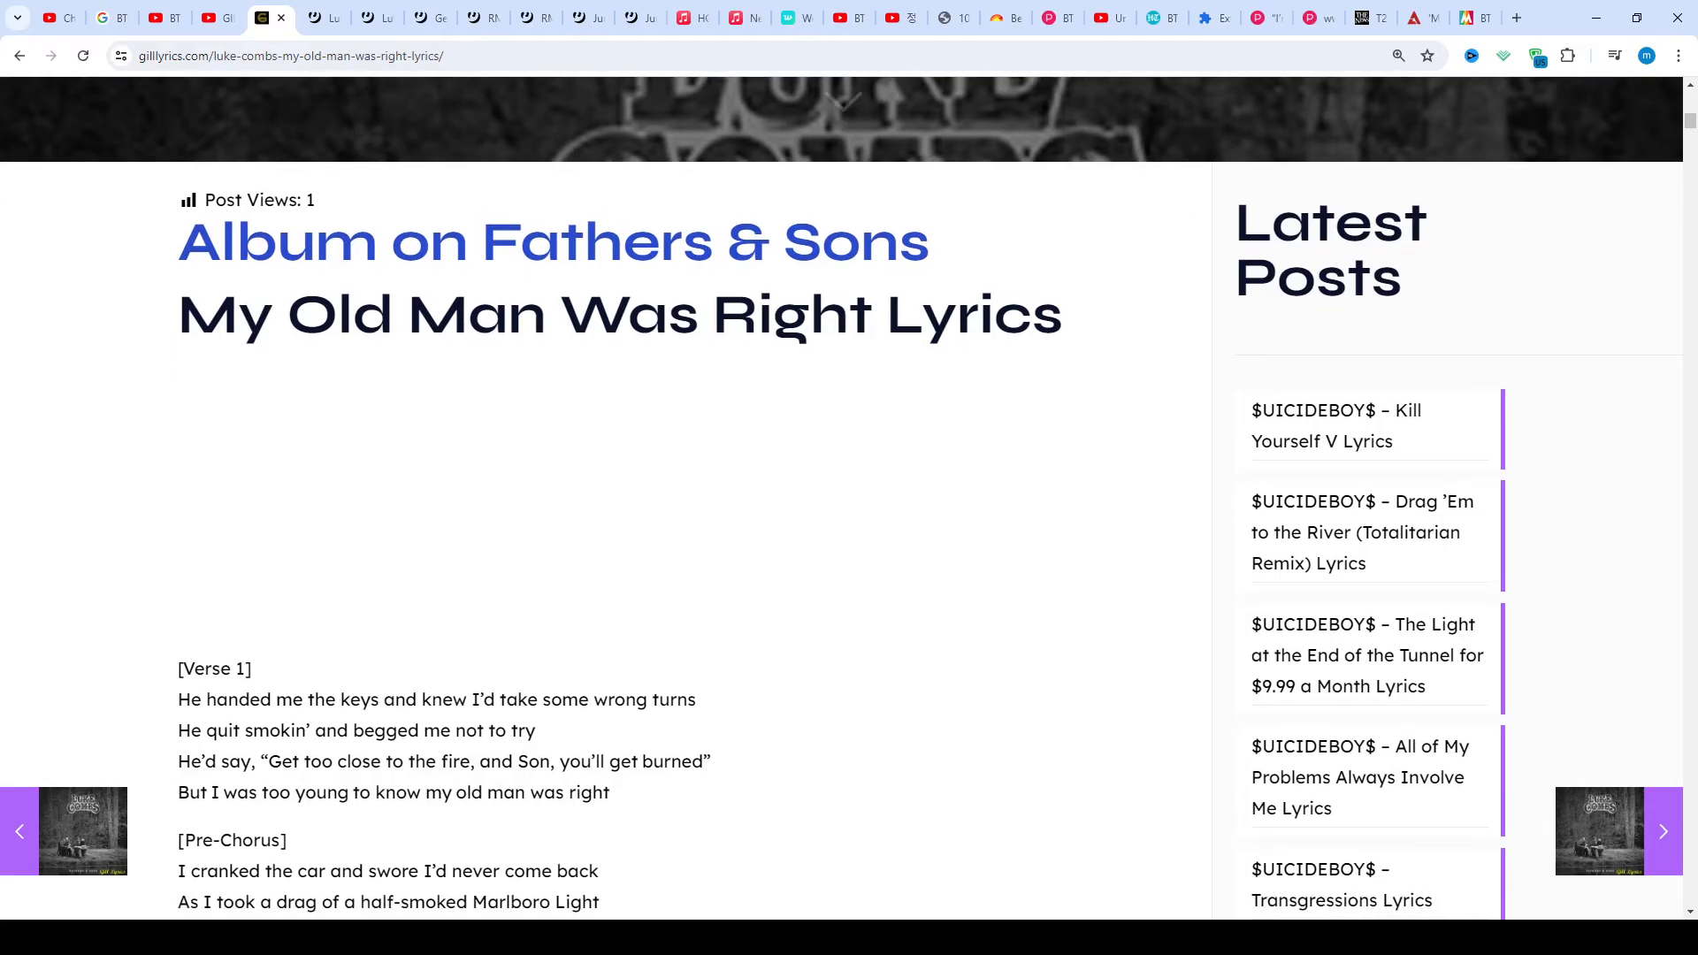
{"action": "scroll", "scroll_direction": "down", "scroll_amount": 3}
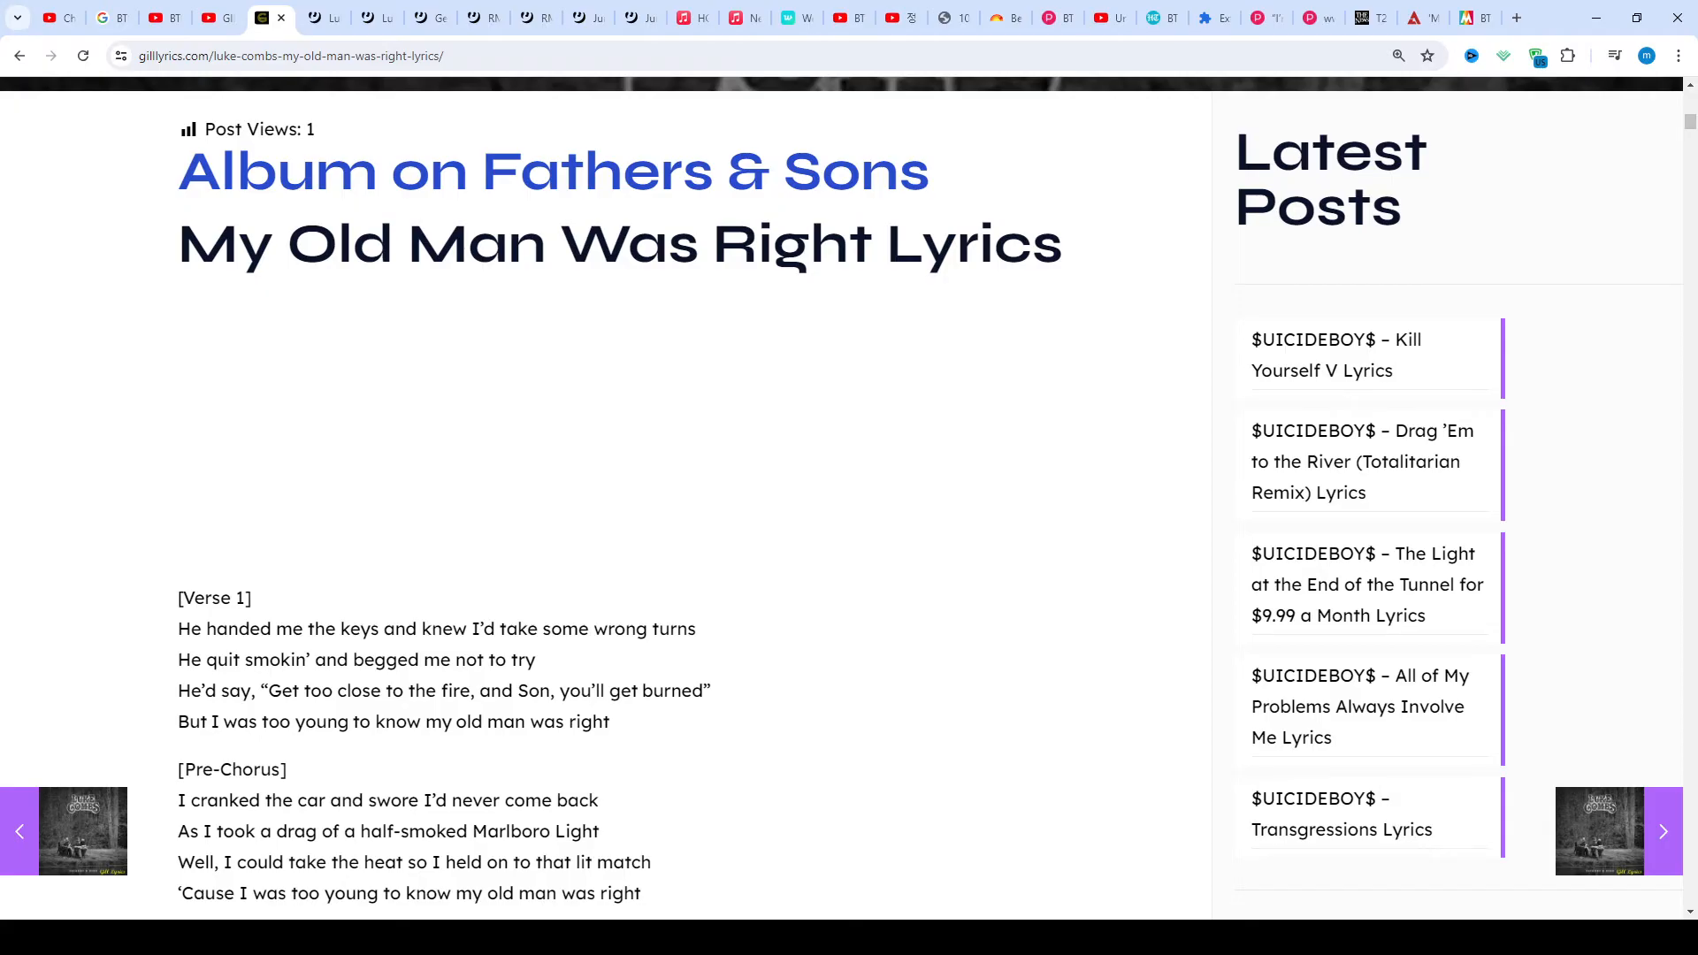
{"action": "scroll", "scroll_direction": "down", "scroll_amount": 3}
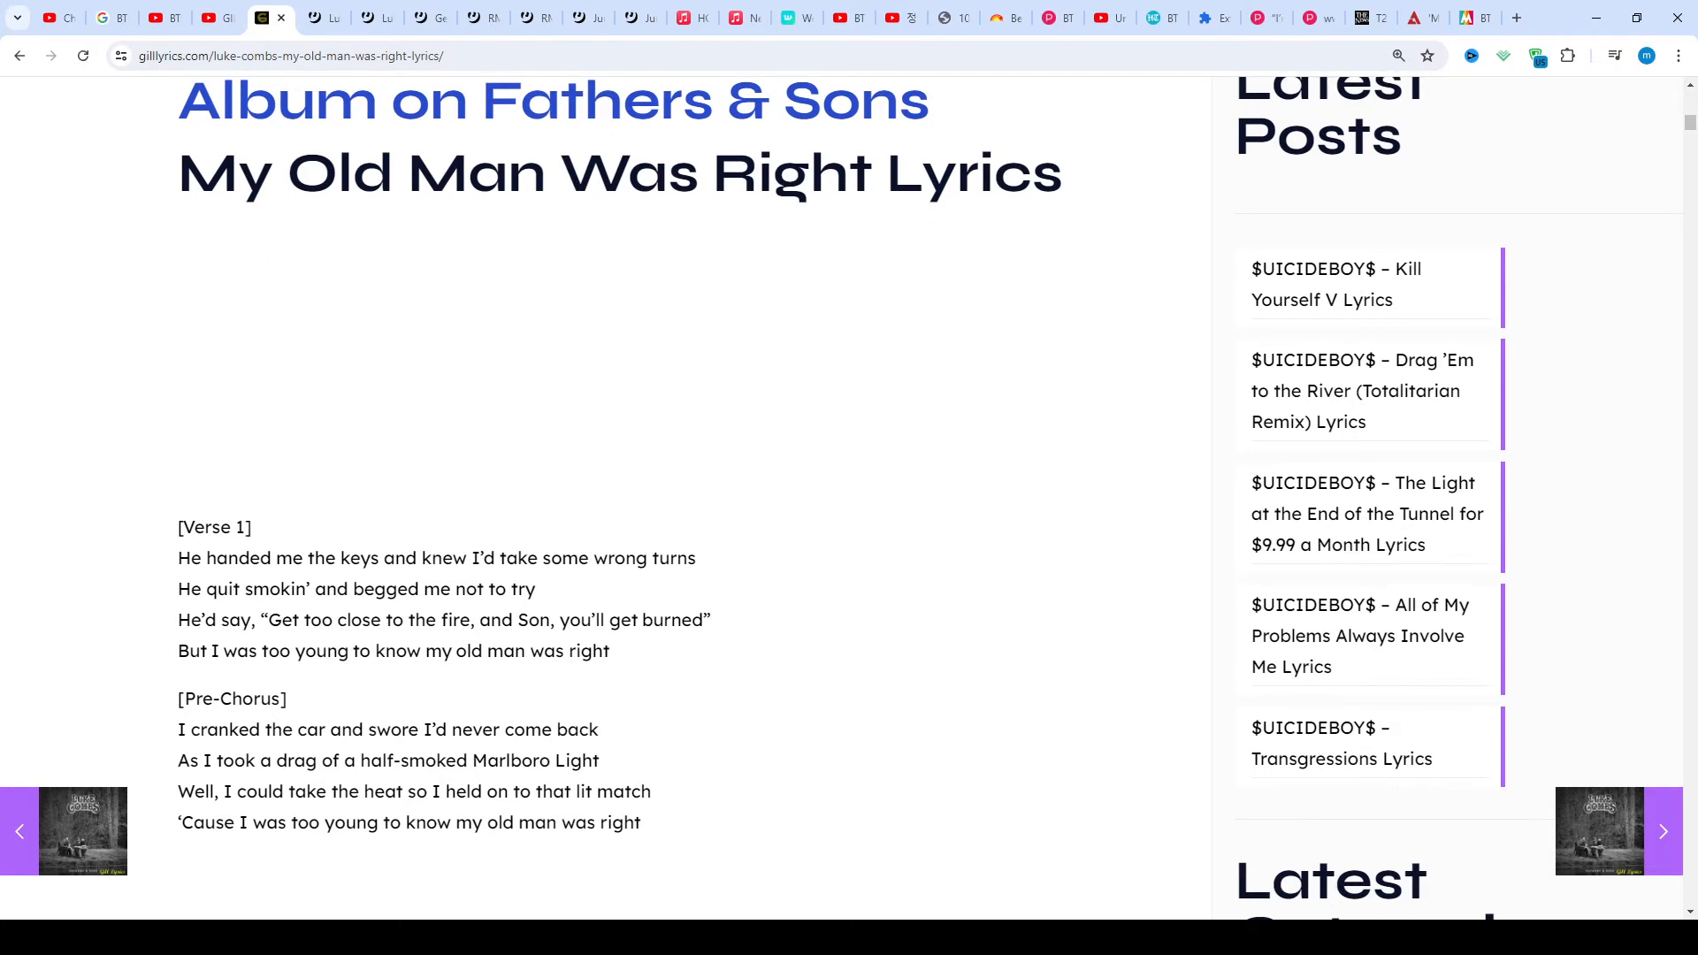
{"action": "scroll", "scroll_direction": "down", "scroll_amount": 3}
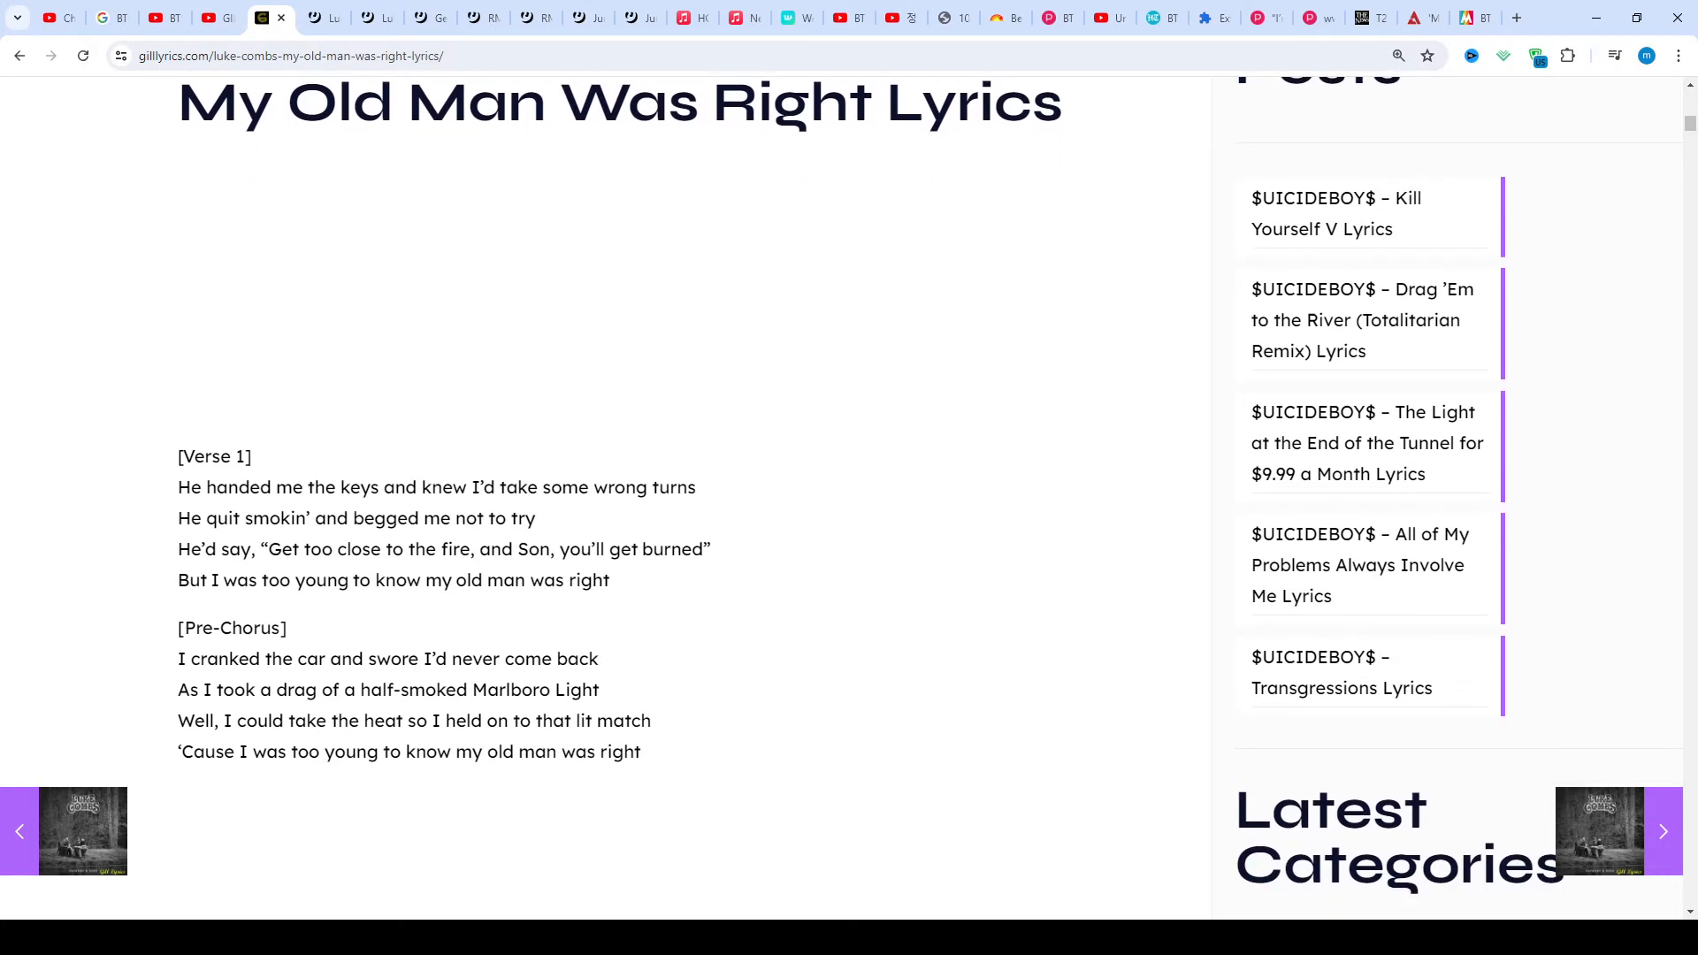
{"action": "scroll", "scroll_direction": "down", "scroll_amount": 3}
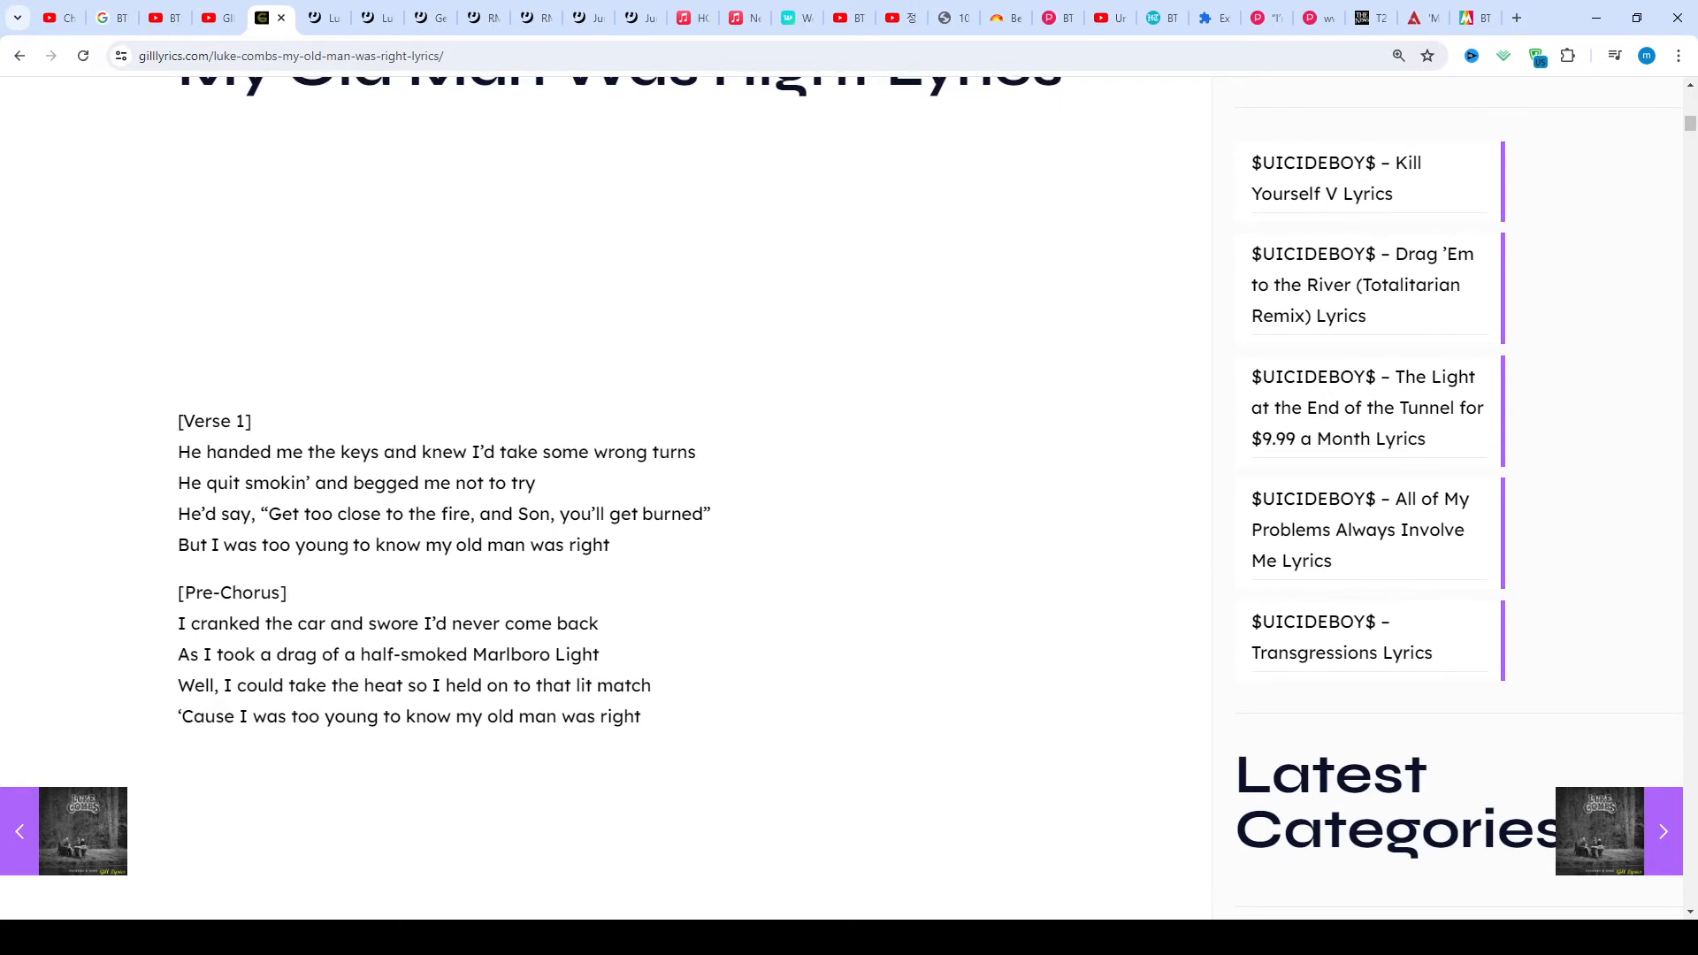
{"action": "scroll", "scroll_direction": "down", "scroll_amount": 3}
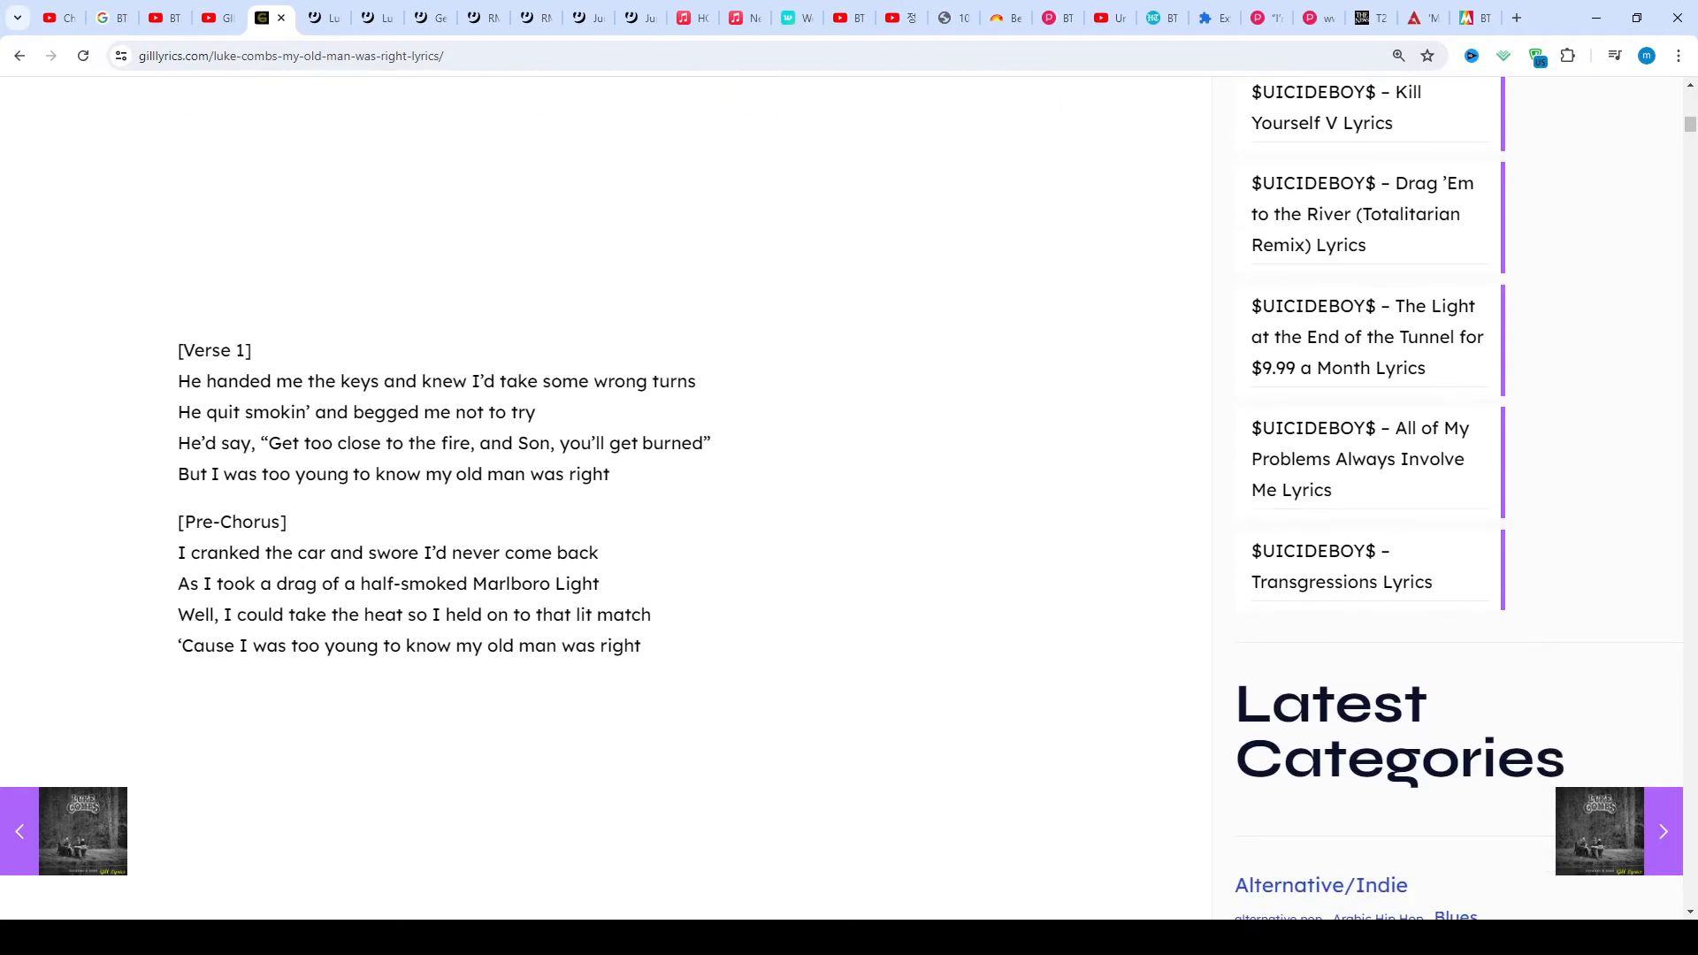
{"action": "scroll", "scroll_direction": "down", "scroll_amount": 3}
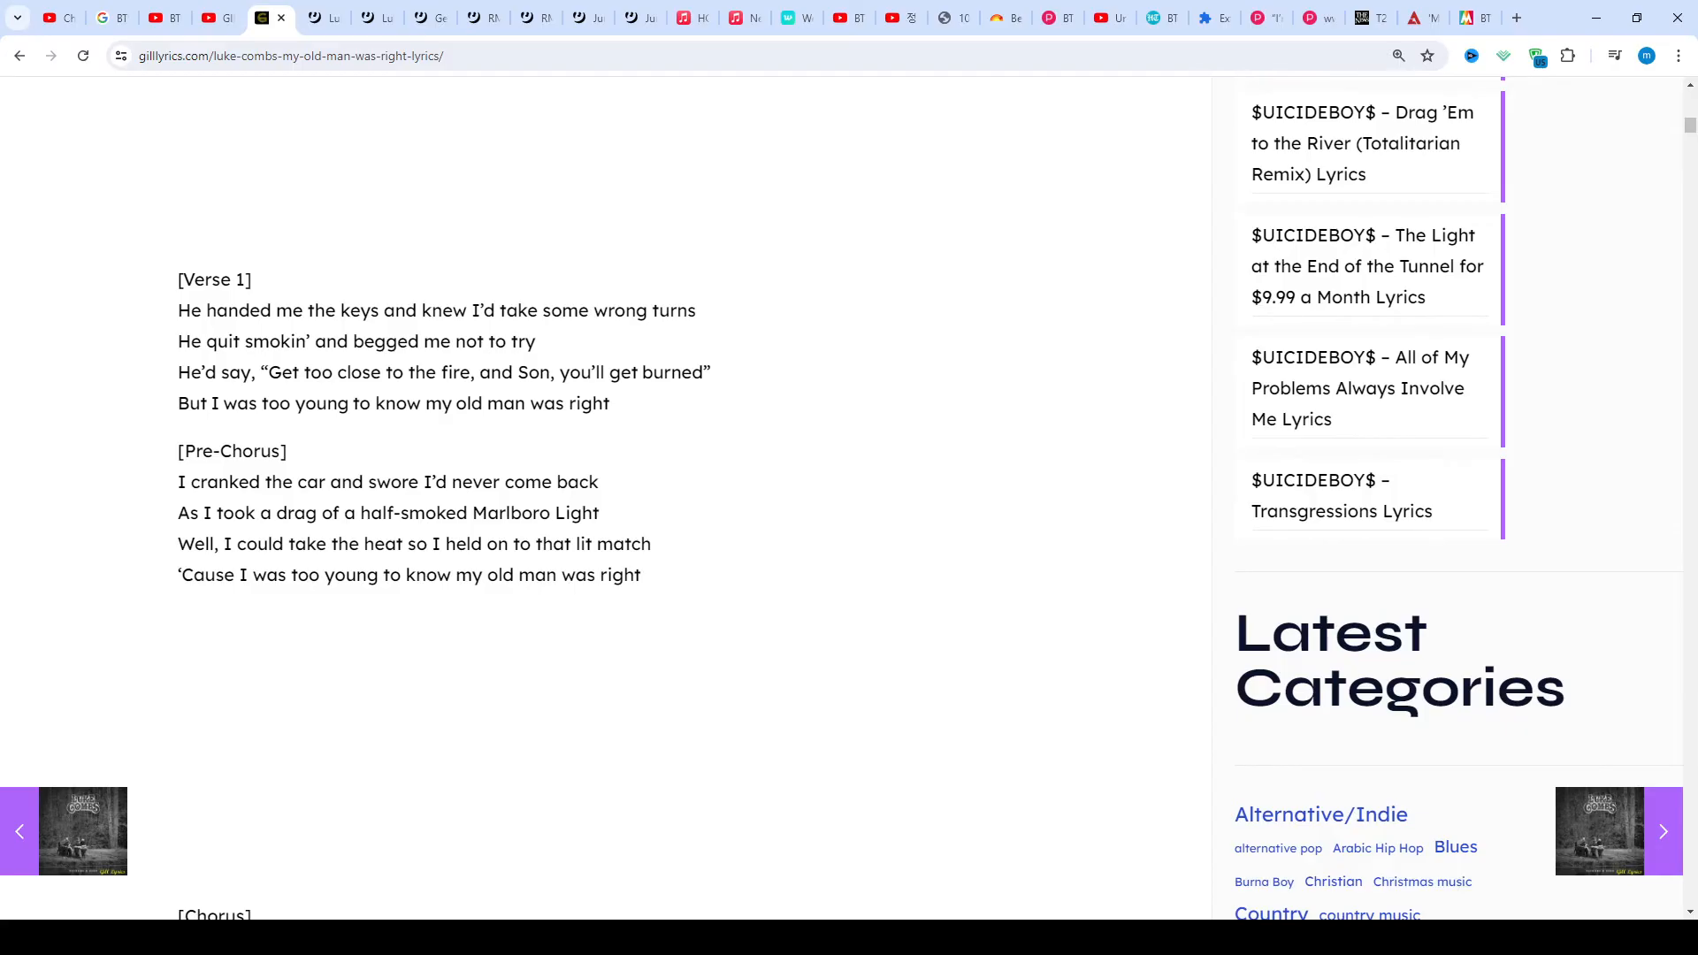
{"action": "scroll", "scroll_direction": "down", "scroll_amount": 3}
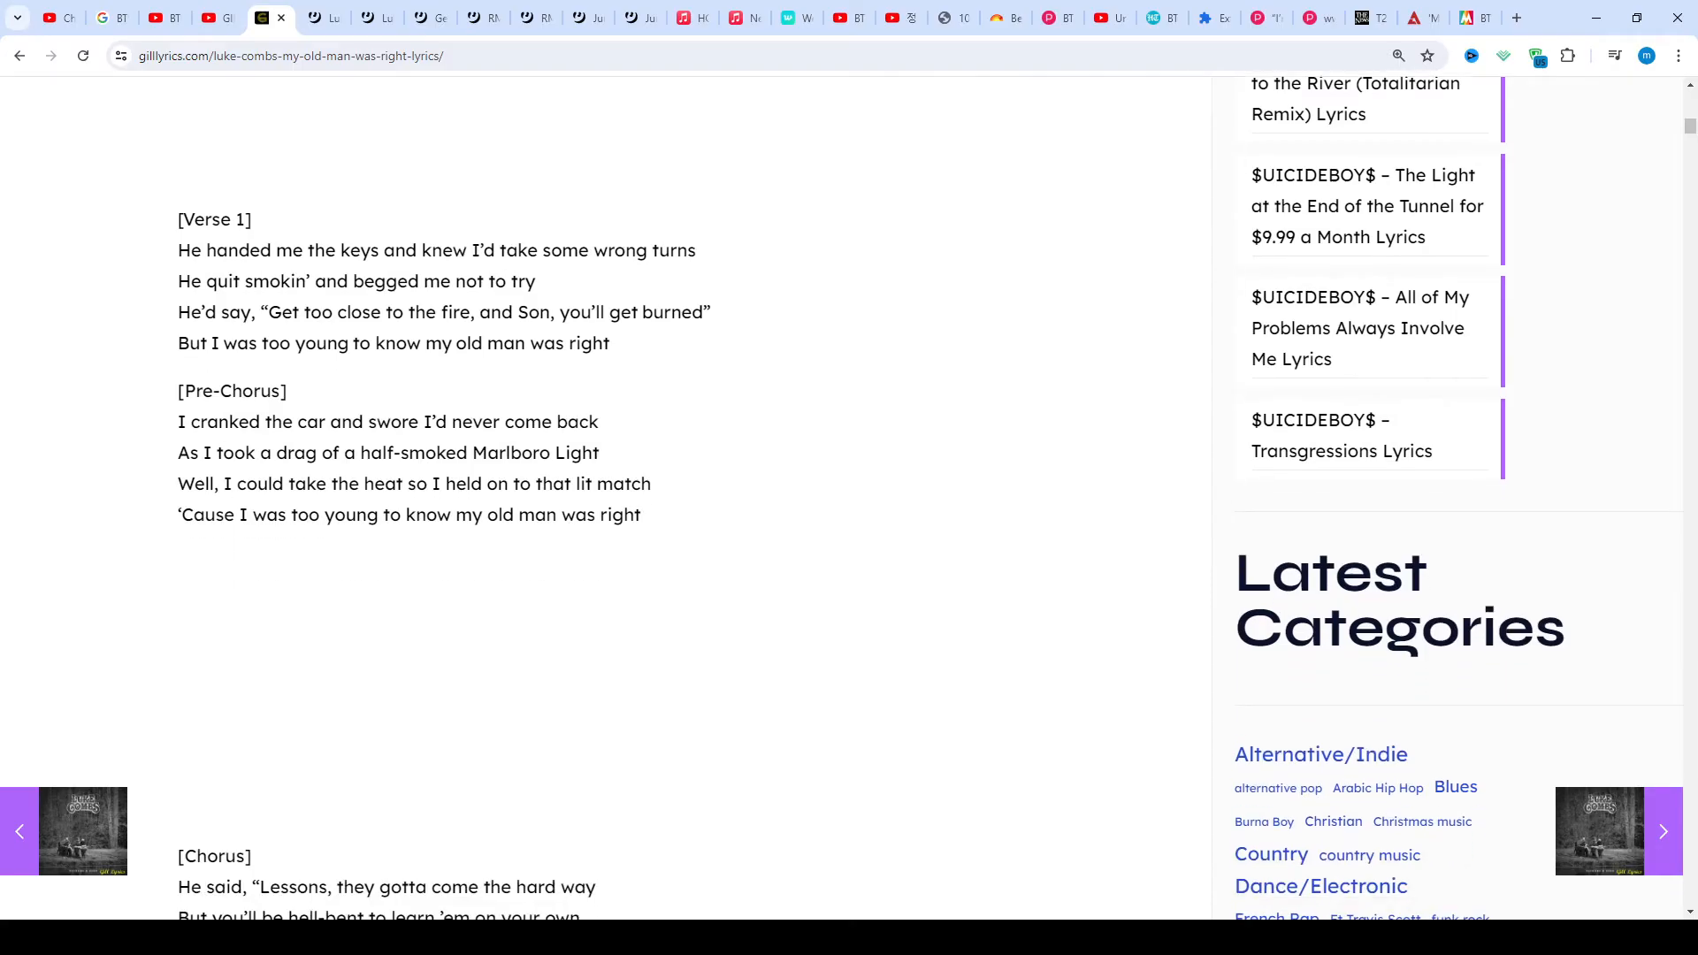
{"action": "scroll", "scroll_direction": "down", "scroll_amount": 3}
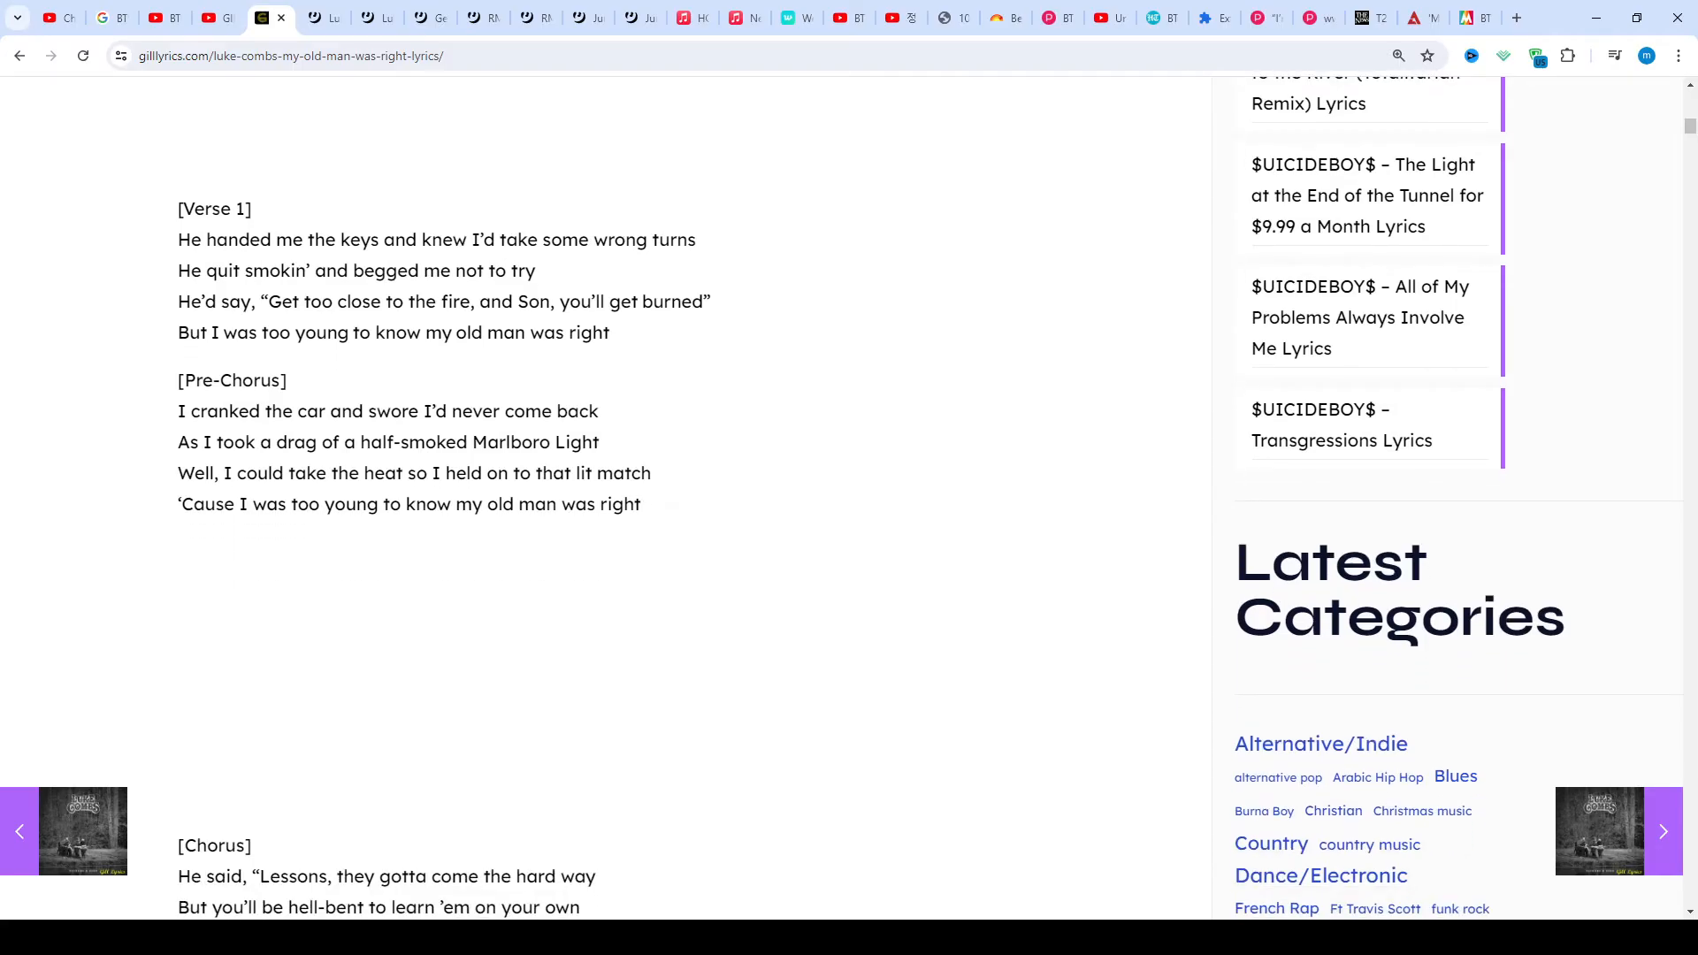
{"action": "scroll", "scroll_direction": "down", "scroll_amount": 3}
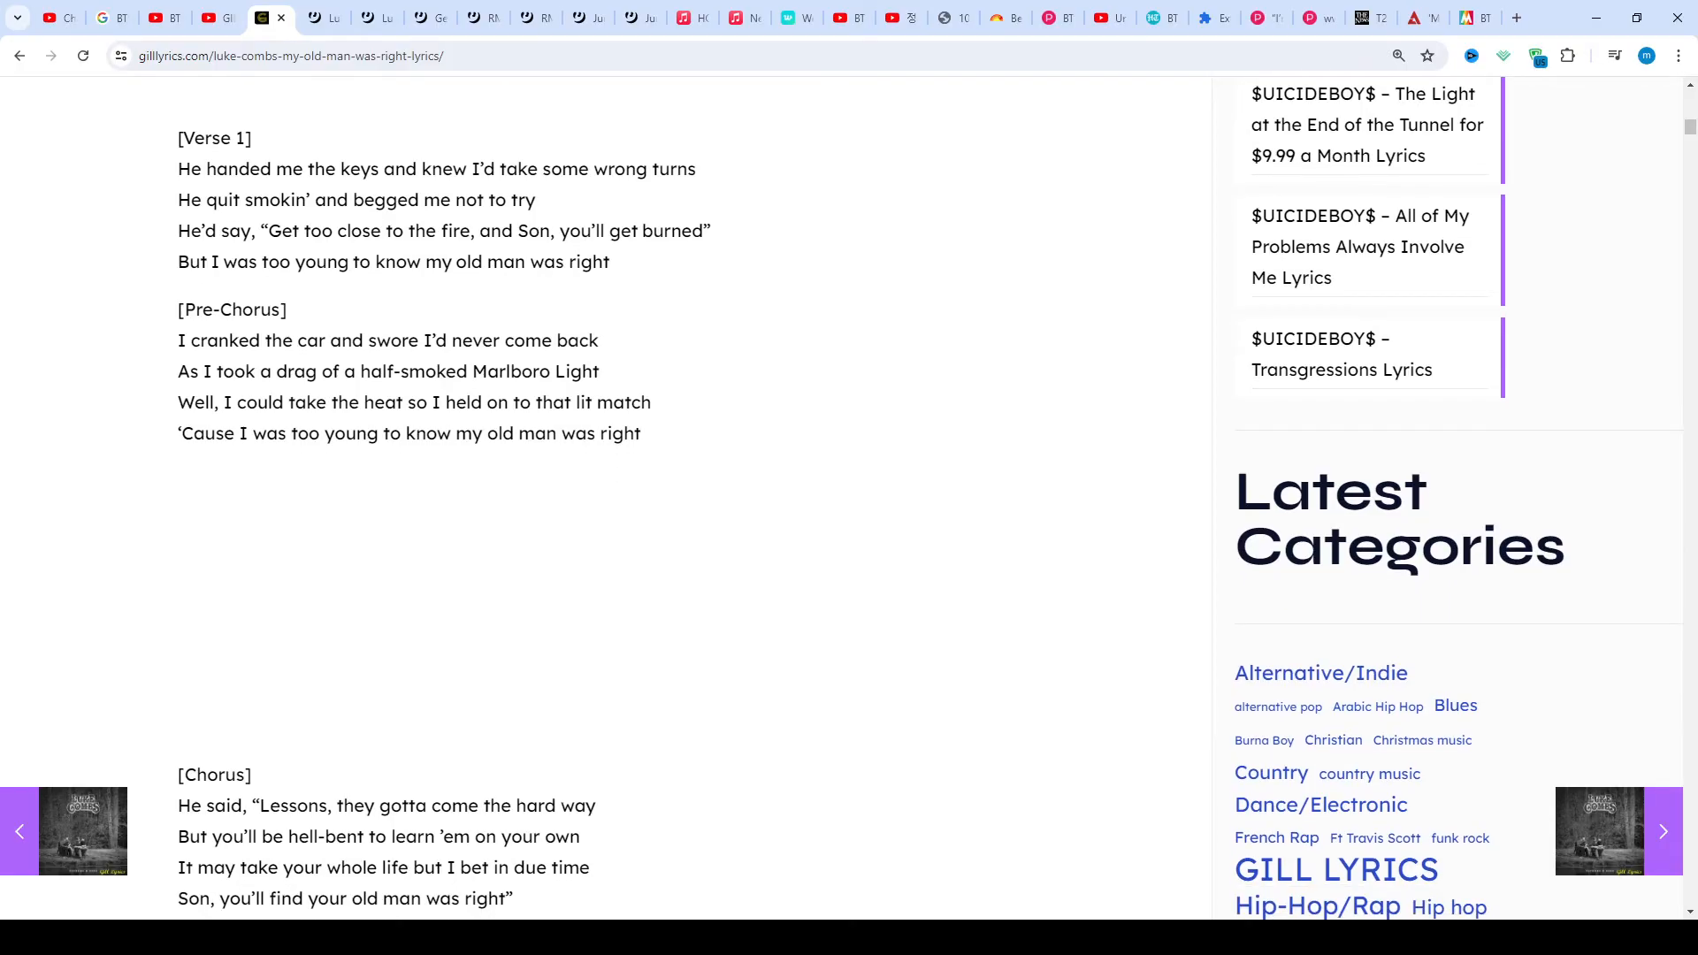
{"action": "scroll", "scroll_direction": "down", "scroll_amount": 3}
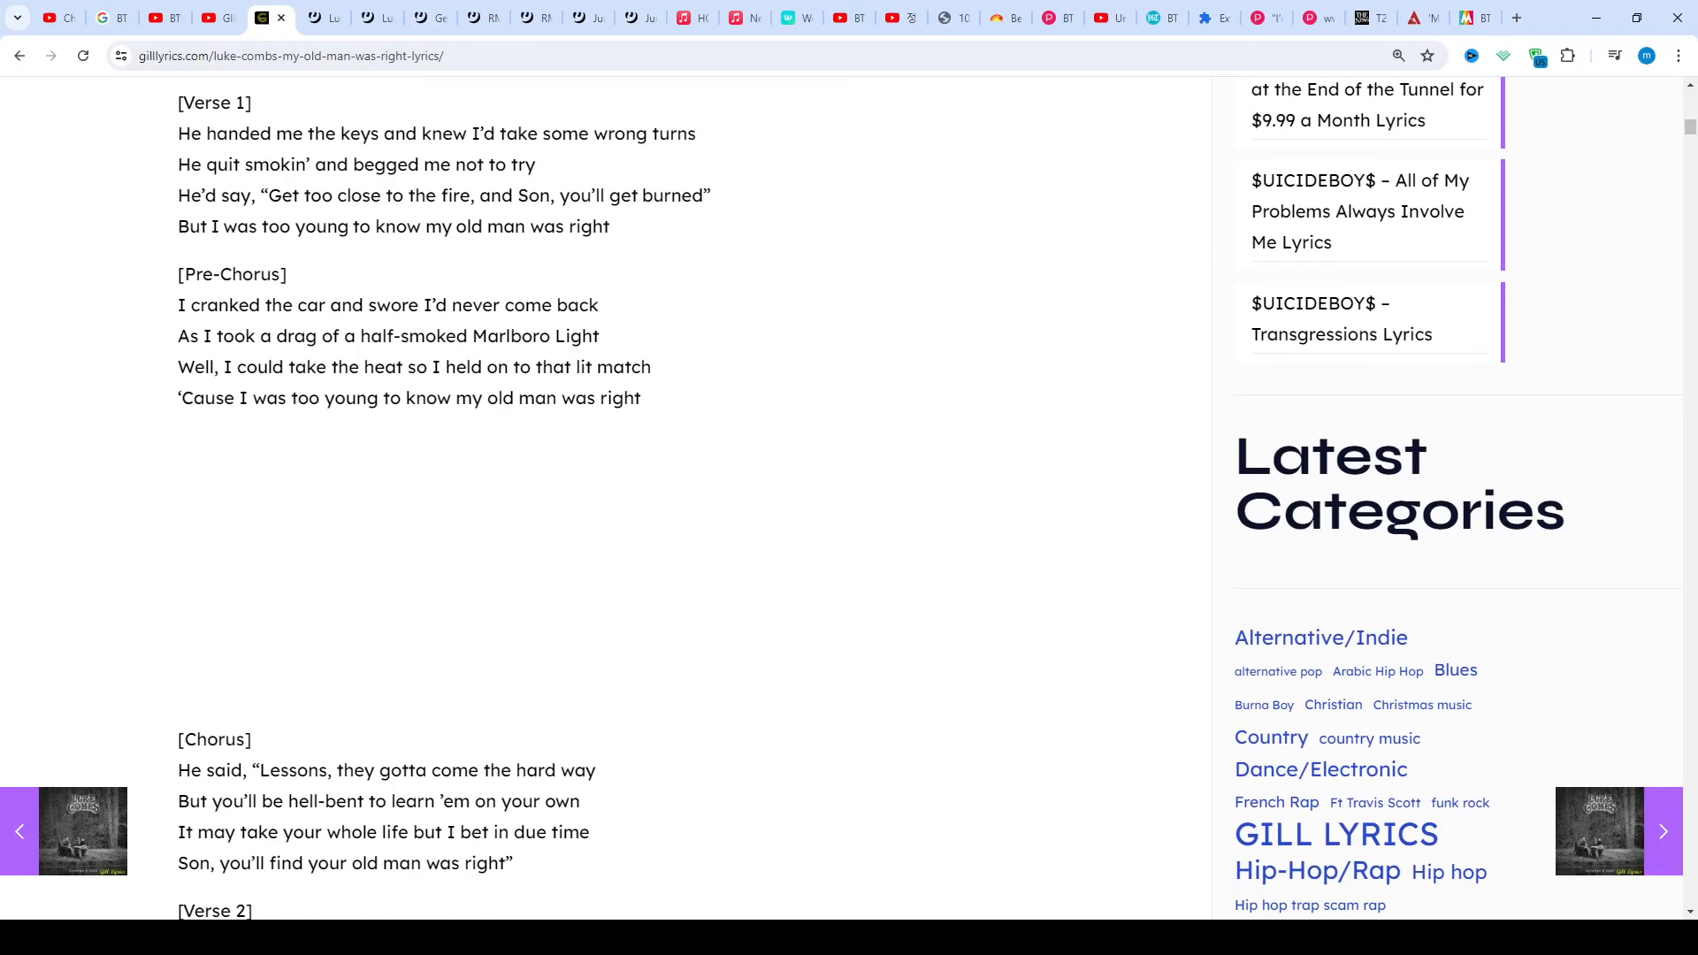
{"action": "scroll", "scroll_direction": "down", "scroll_amount": 3}
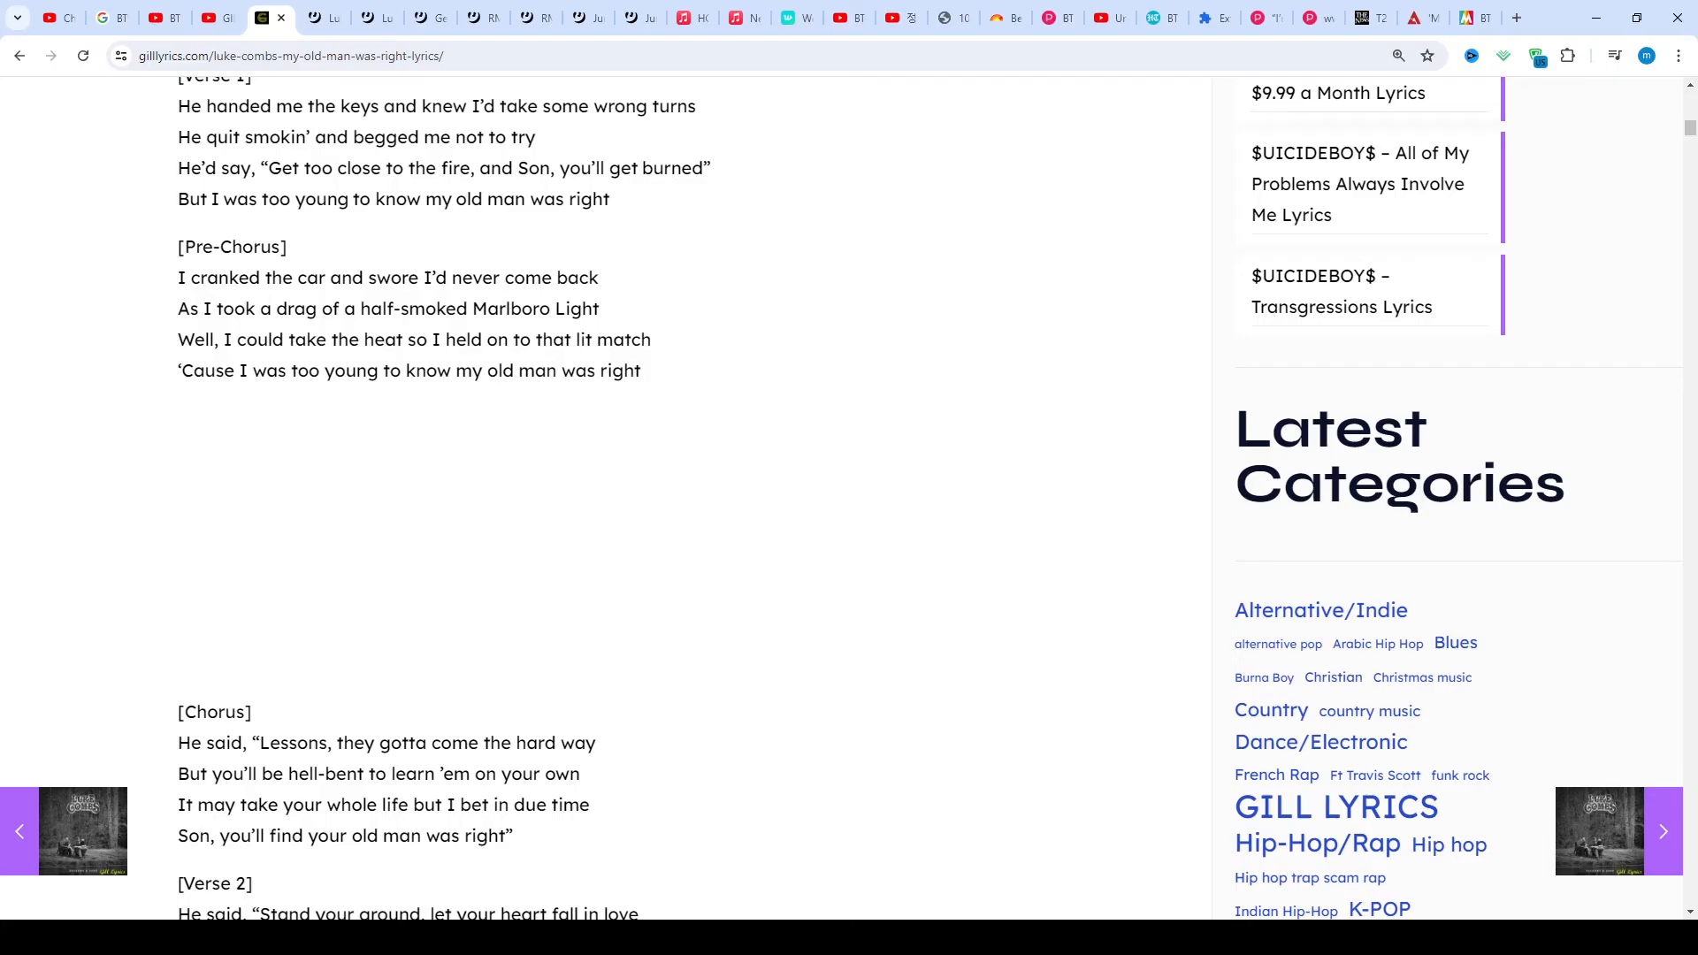
{"action": "scroll", "scroll_direction": "down", "scroll_amount": 3}
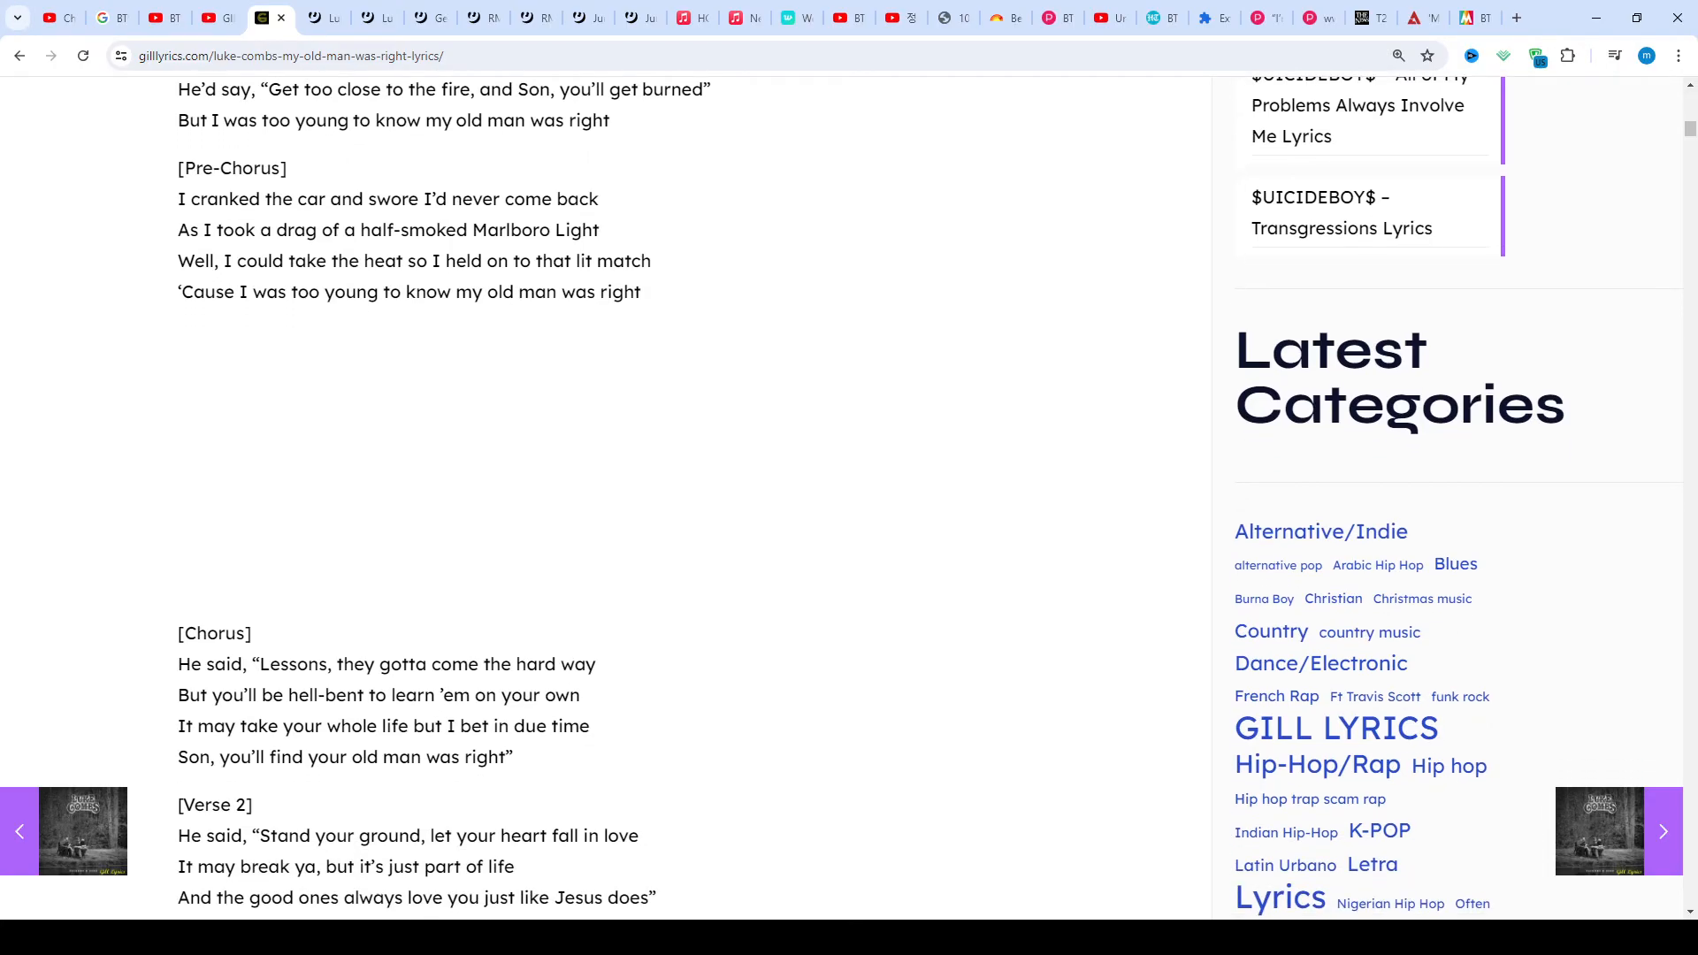
{"action": "scroll", "scroll_direction": "down", "scroll_amount": 3}
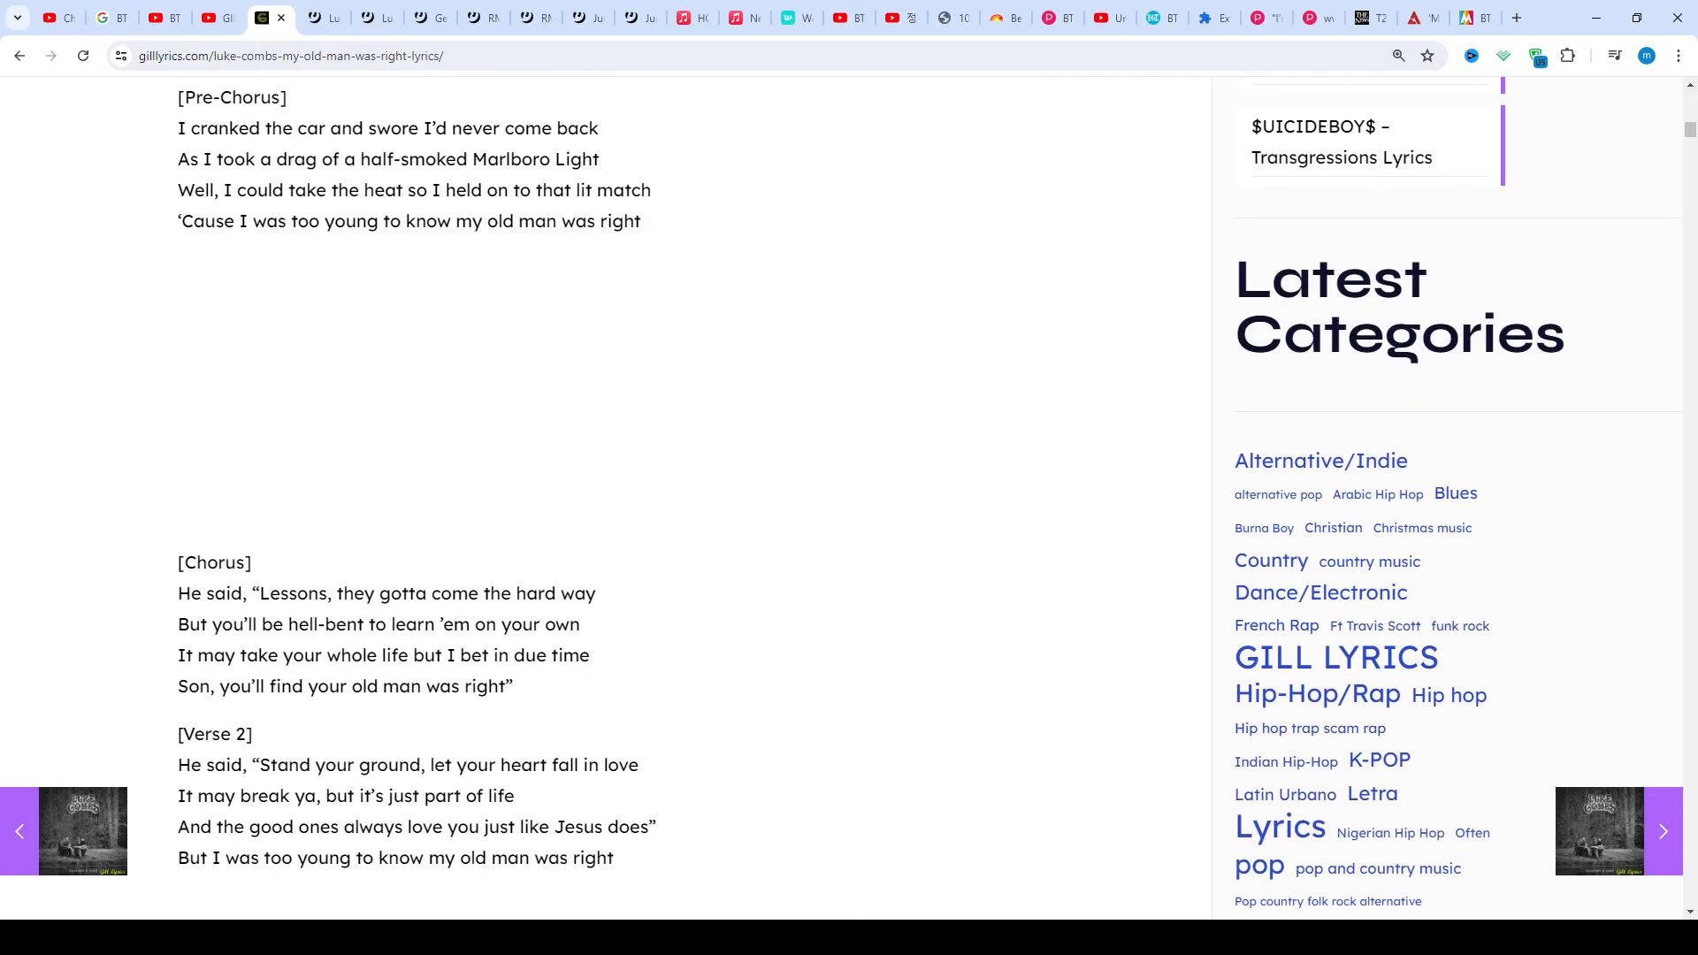
{"action": "scroll", "scroll_direction": "down", "scroll_amount": 3}
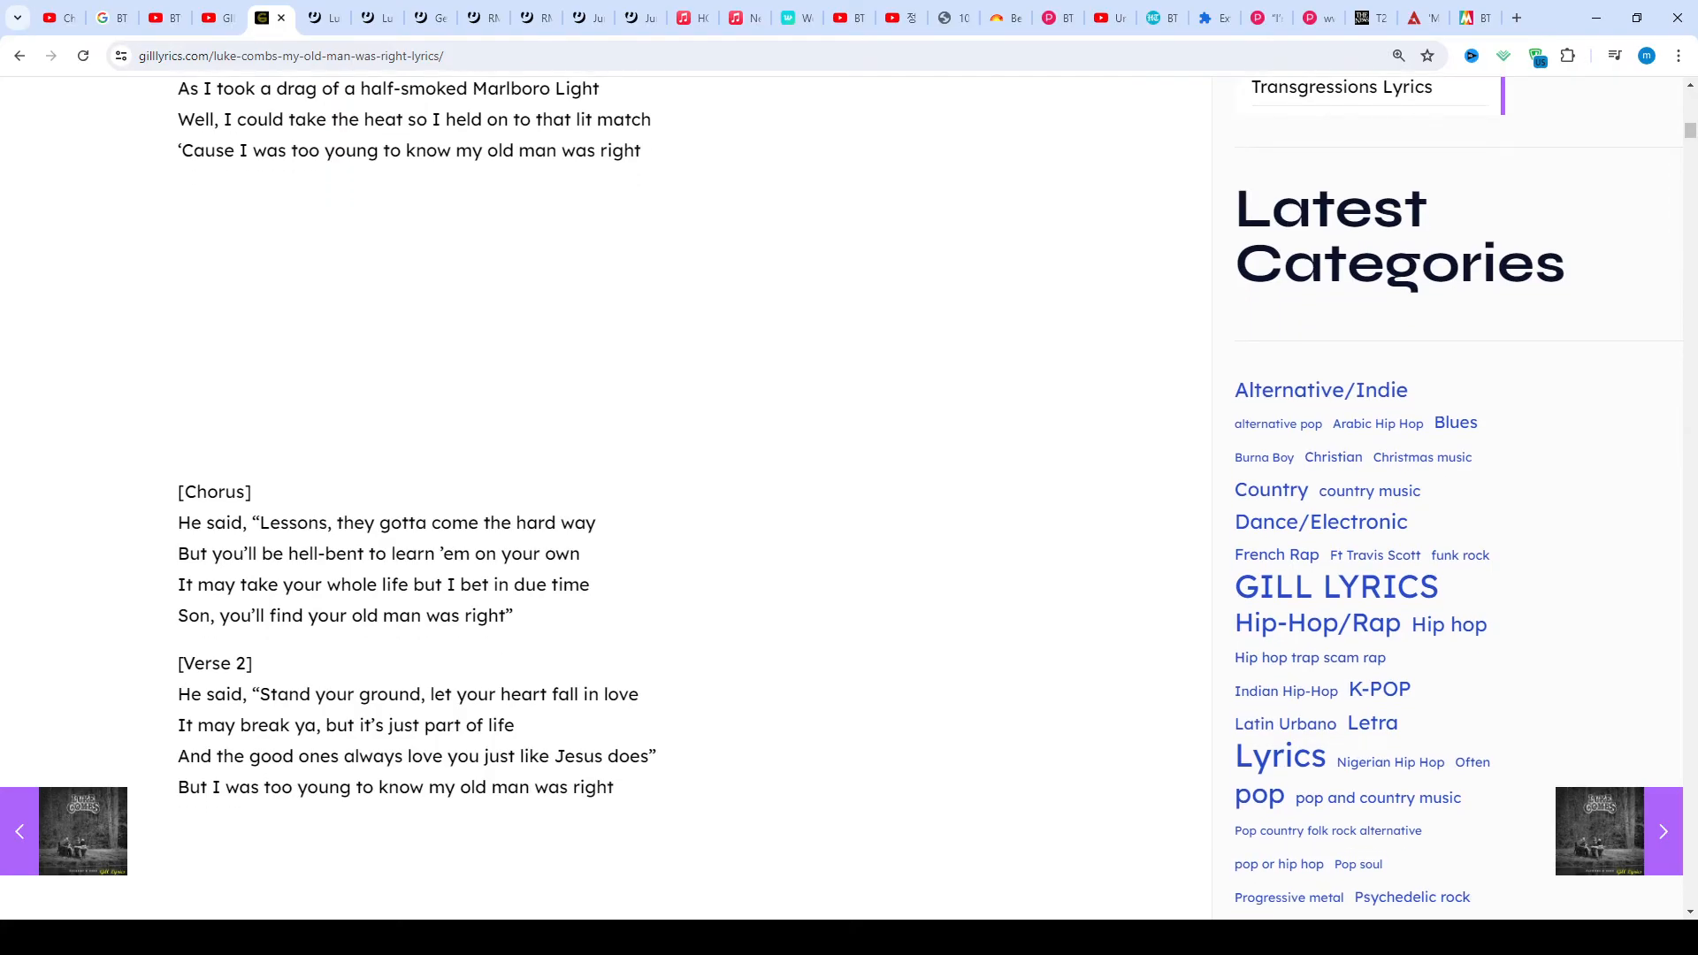
{"action": "scroll", "scroll_direction": "down", "scroll_amount": 3}
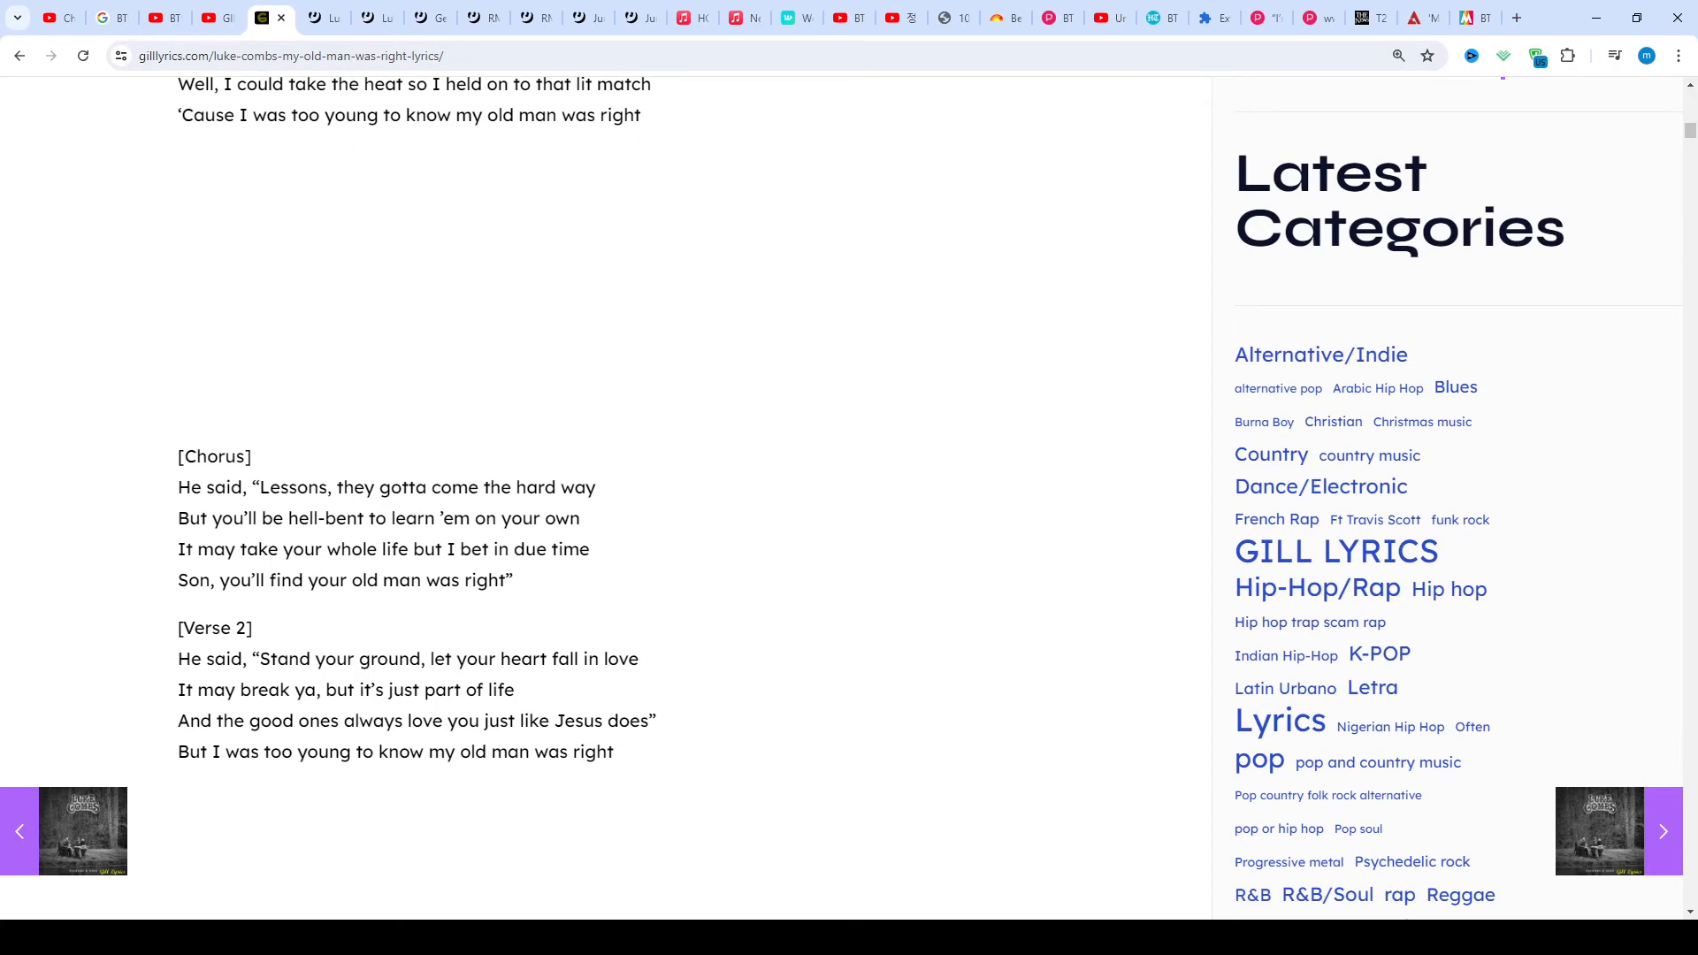
{"action": "scroll", "scroll_direction": "down", "scroll_amount": 3}
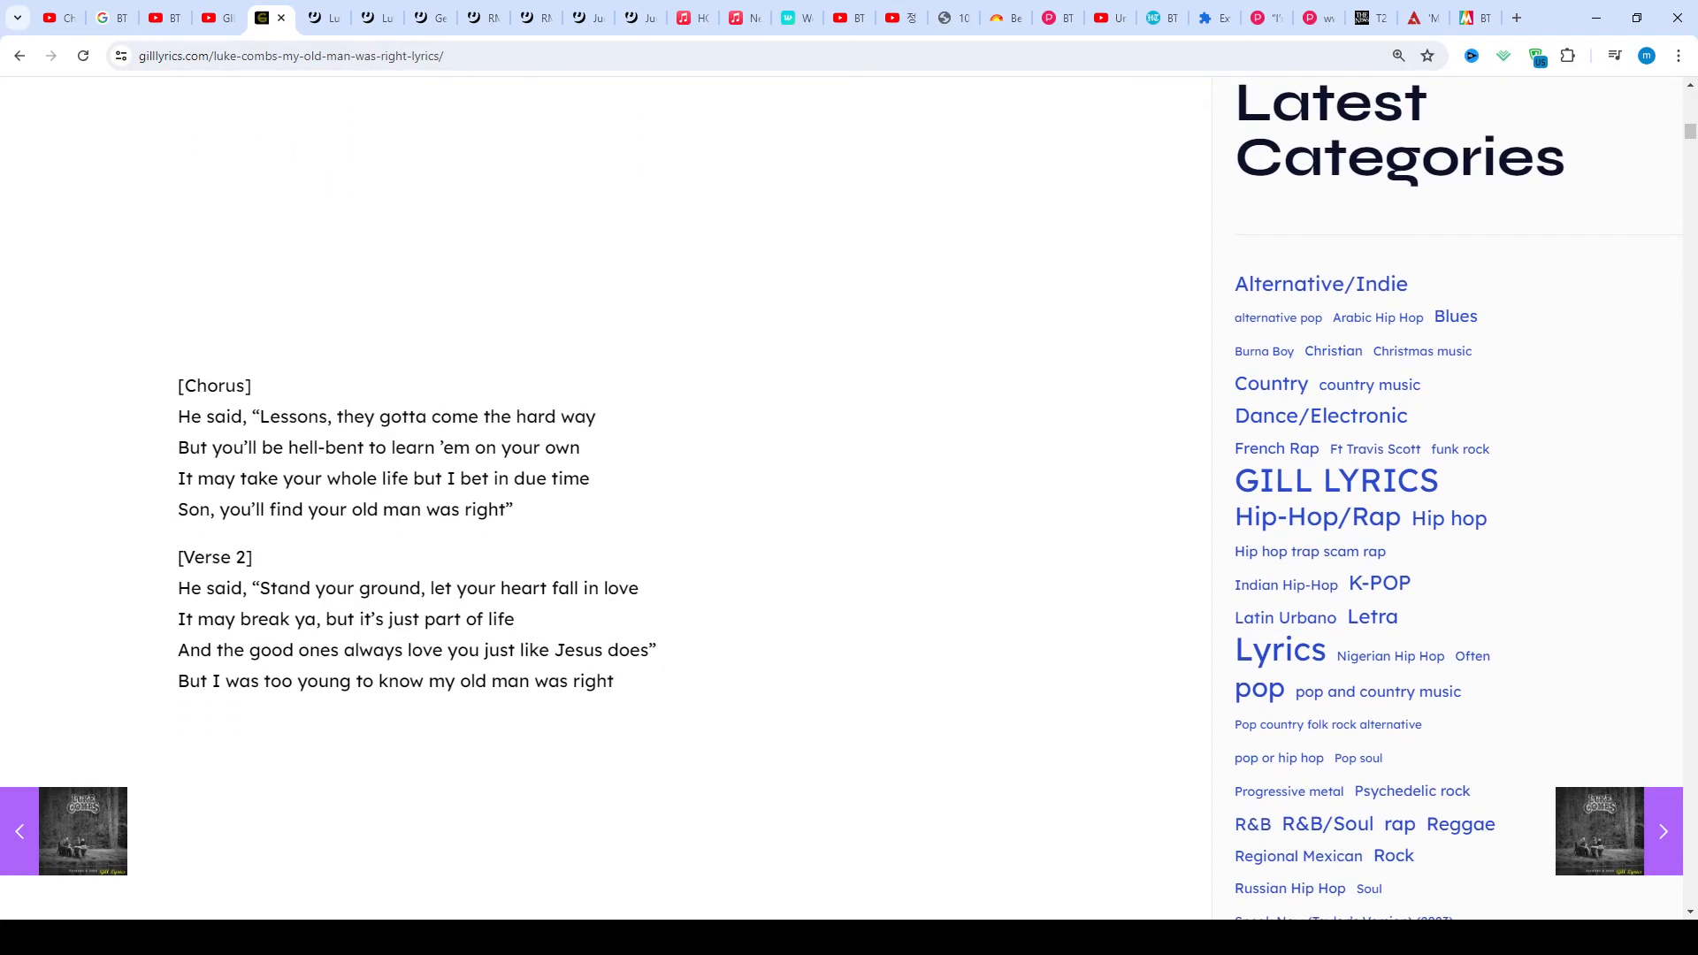
{"action": "scroll", "scroll_direction": "down", "scroll_amount": 3}
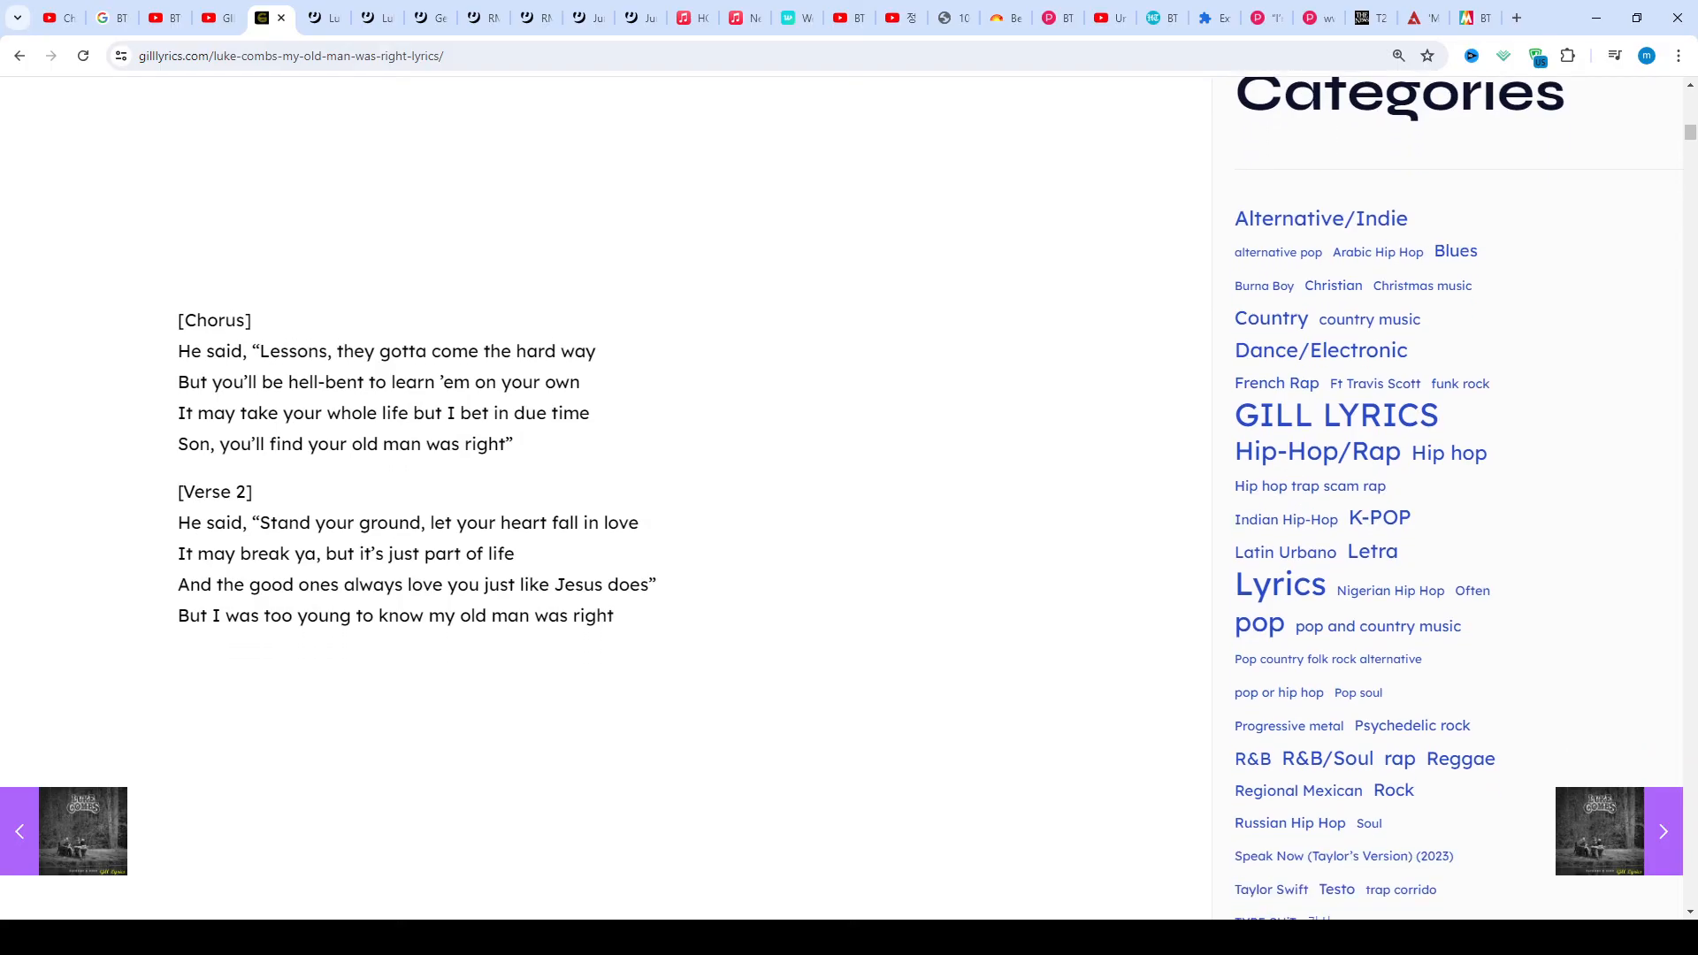
{"action": "scroll", "scroll_direction": "down", "scroll_amount": 3}
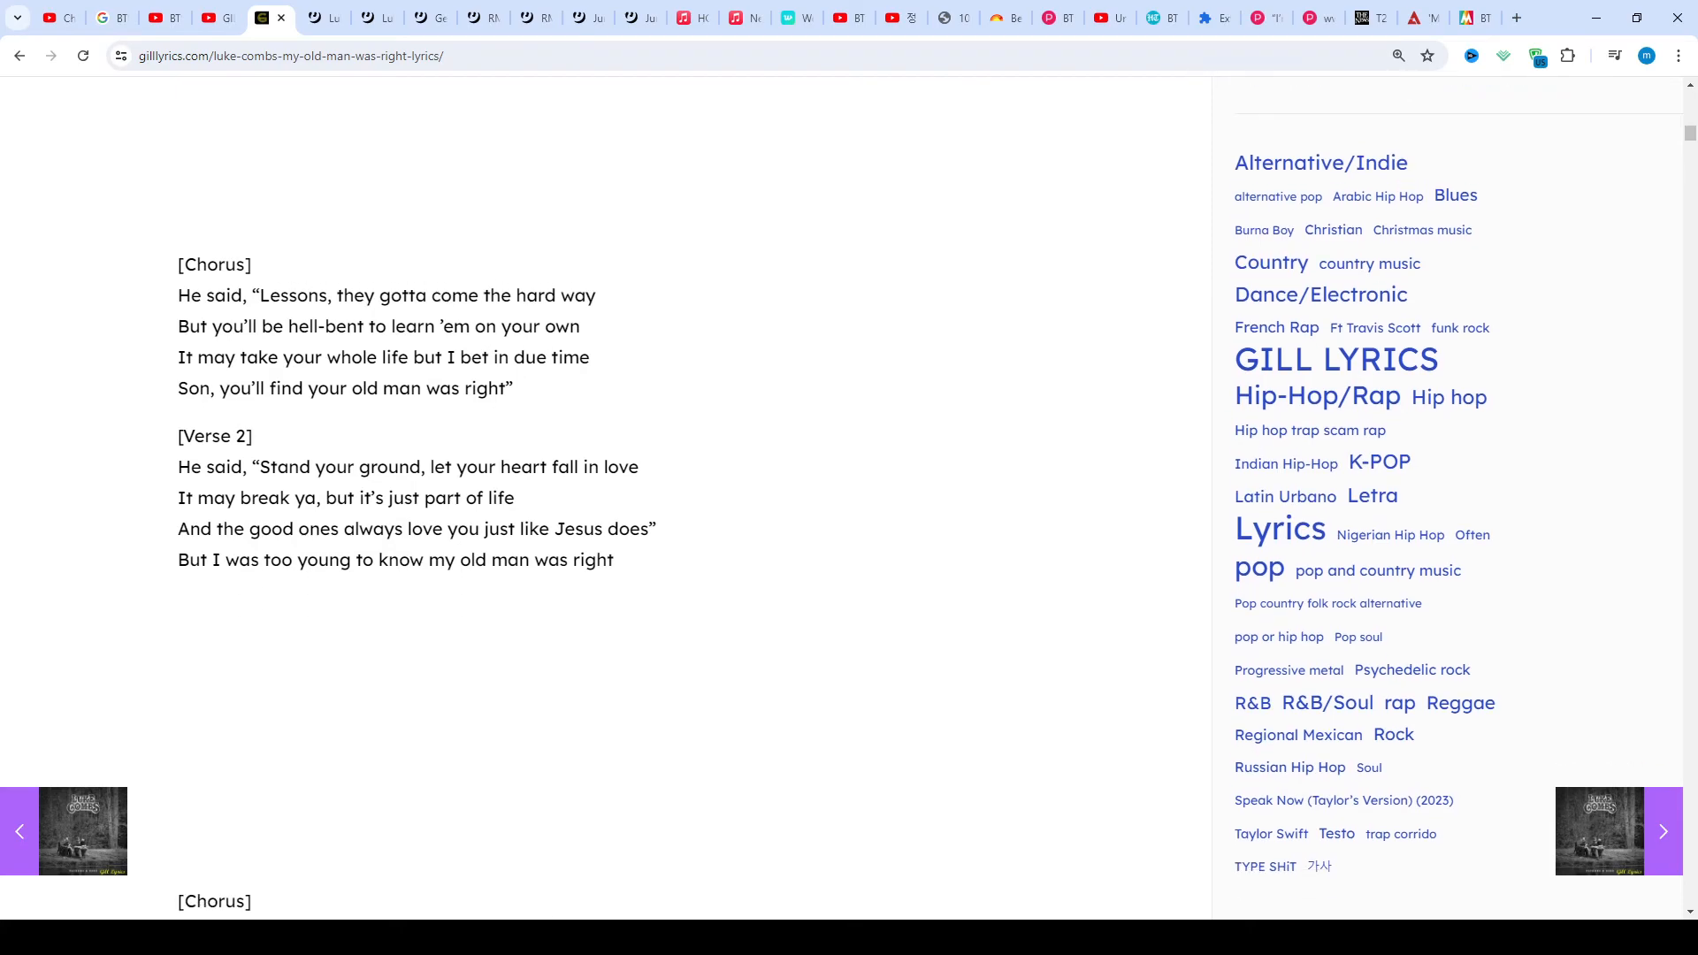
{"action": "scroll", "scroll_direction": "down", "scroll_amount": 3}
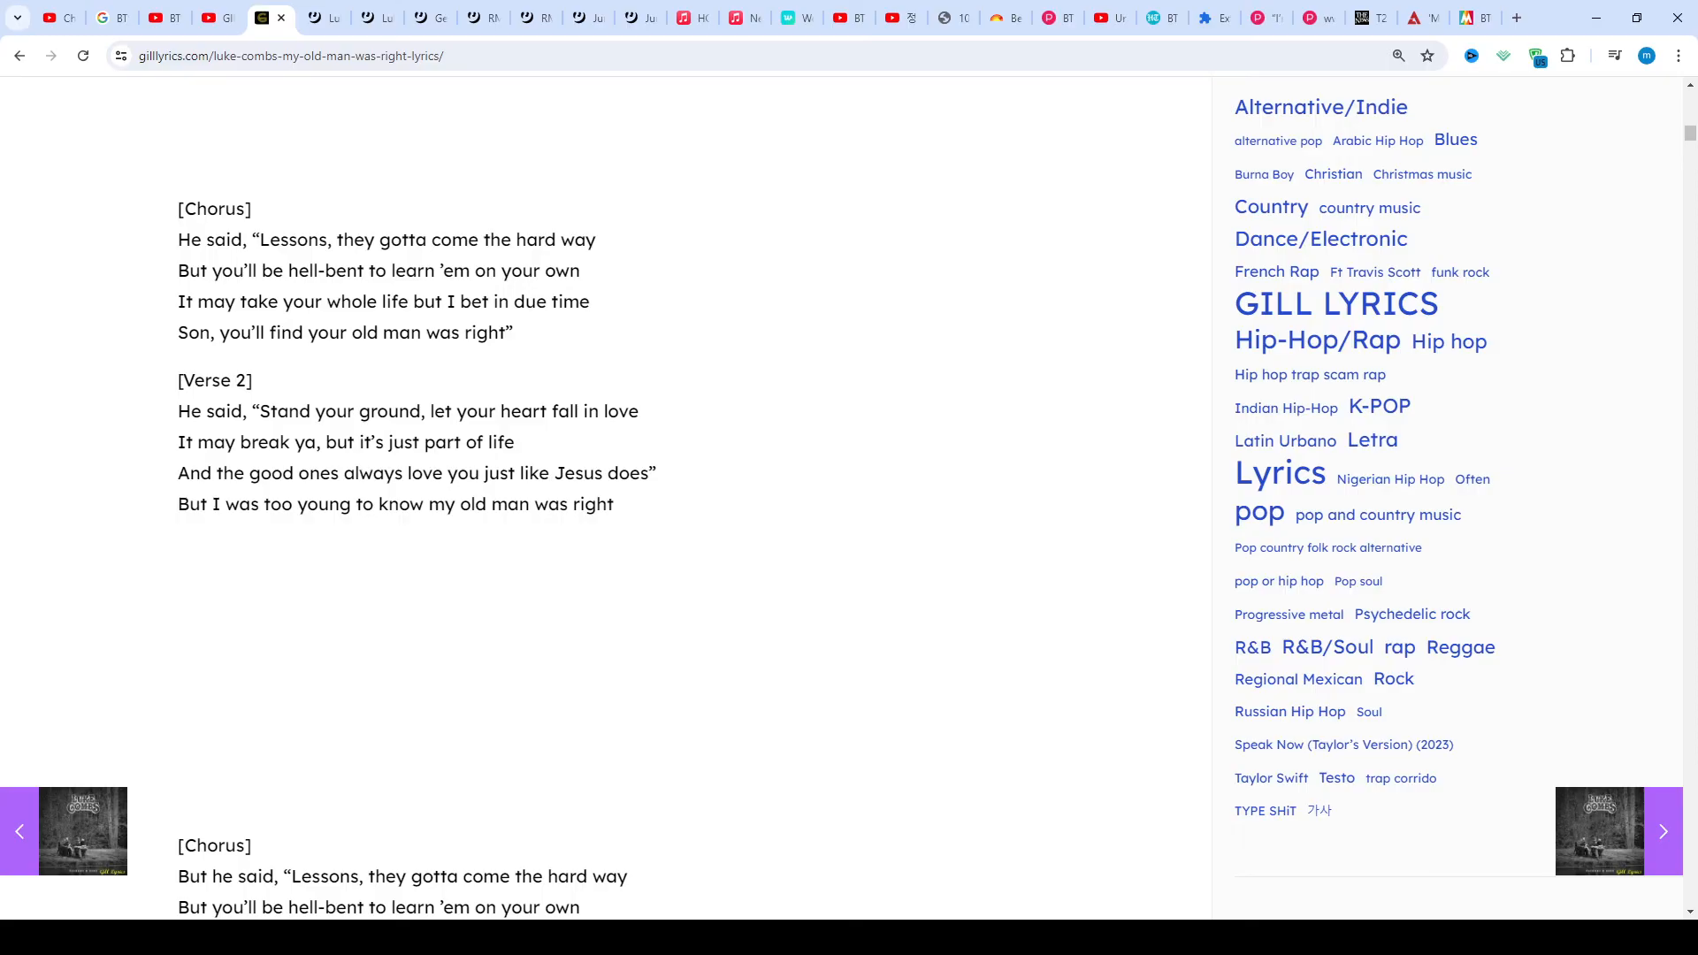
{"action": "scroll", "scroll_direction": "down", "scroll_amount": 3}
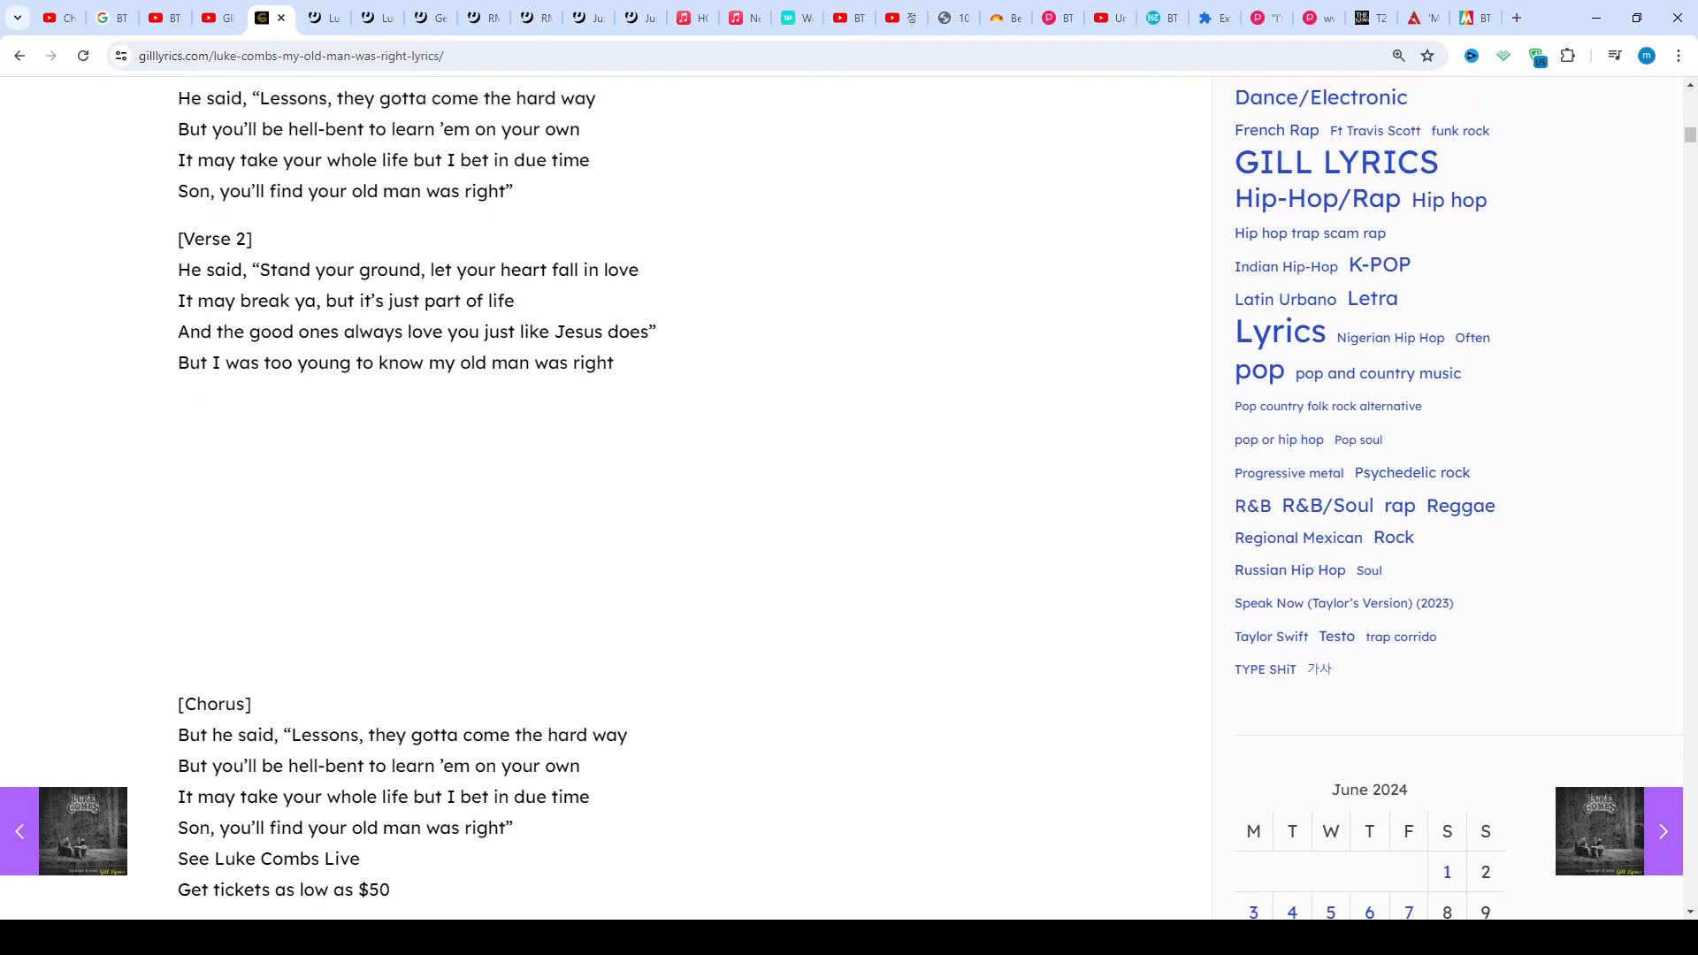
{"action": "scroll", "scroll_direction": "down", "scroll_amount": 3}
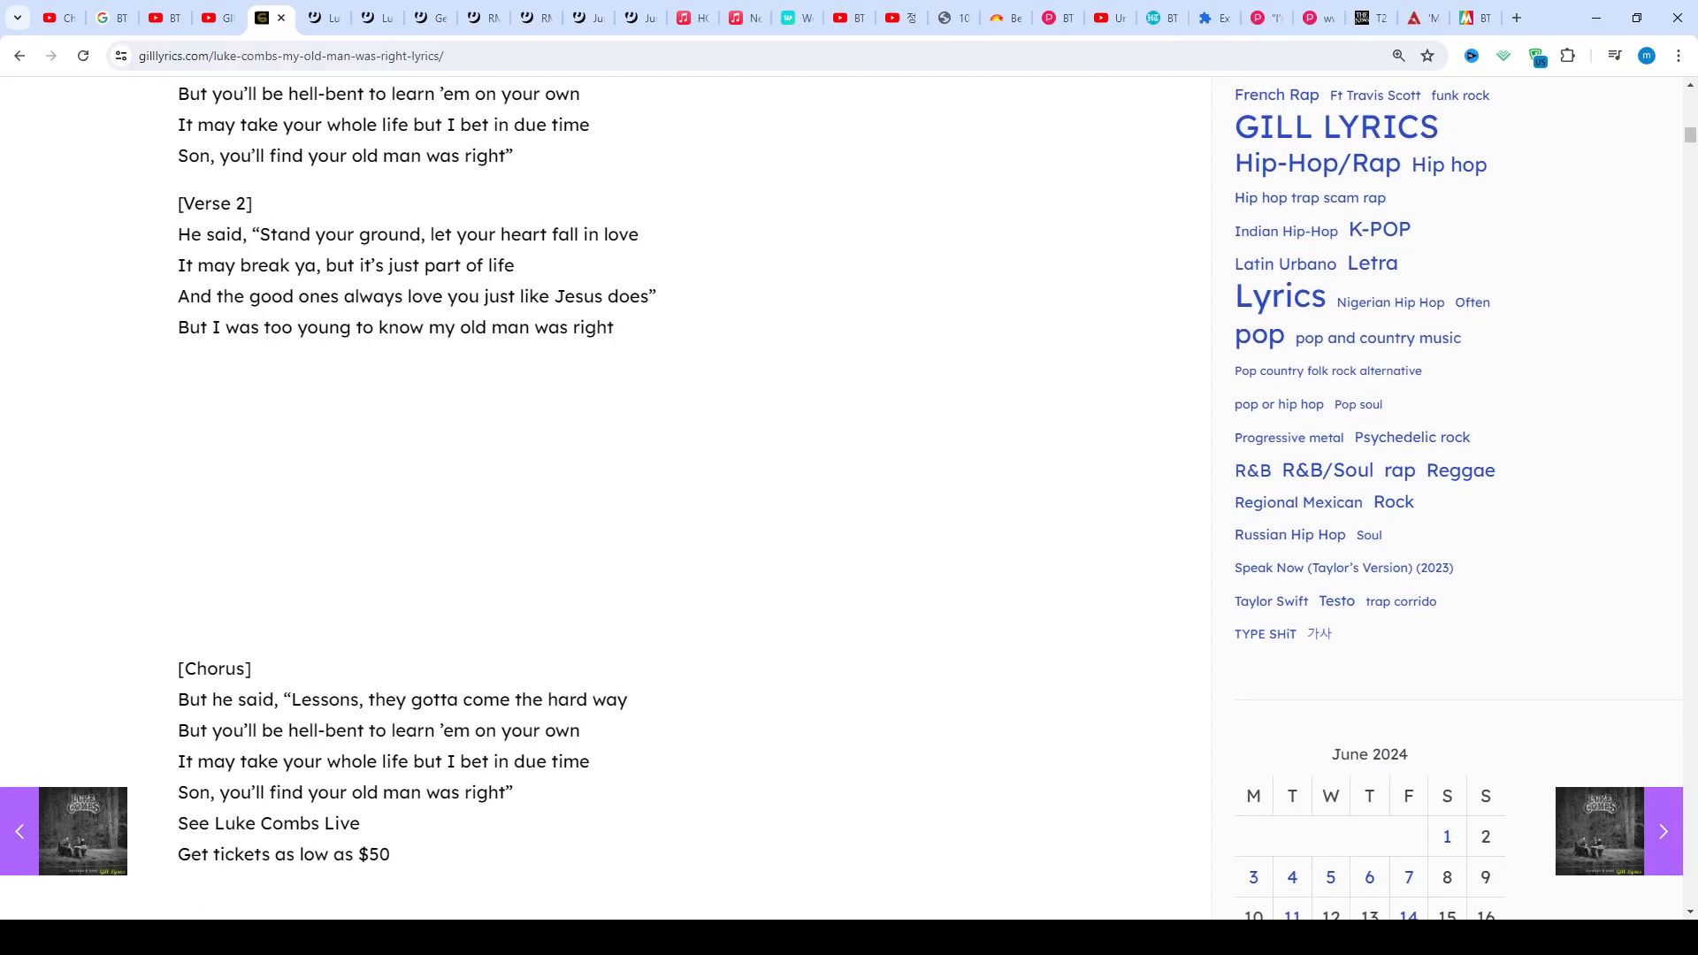
{"action": "scroll", "scroll_direction": "down", "scroll_amount": 3}
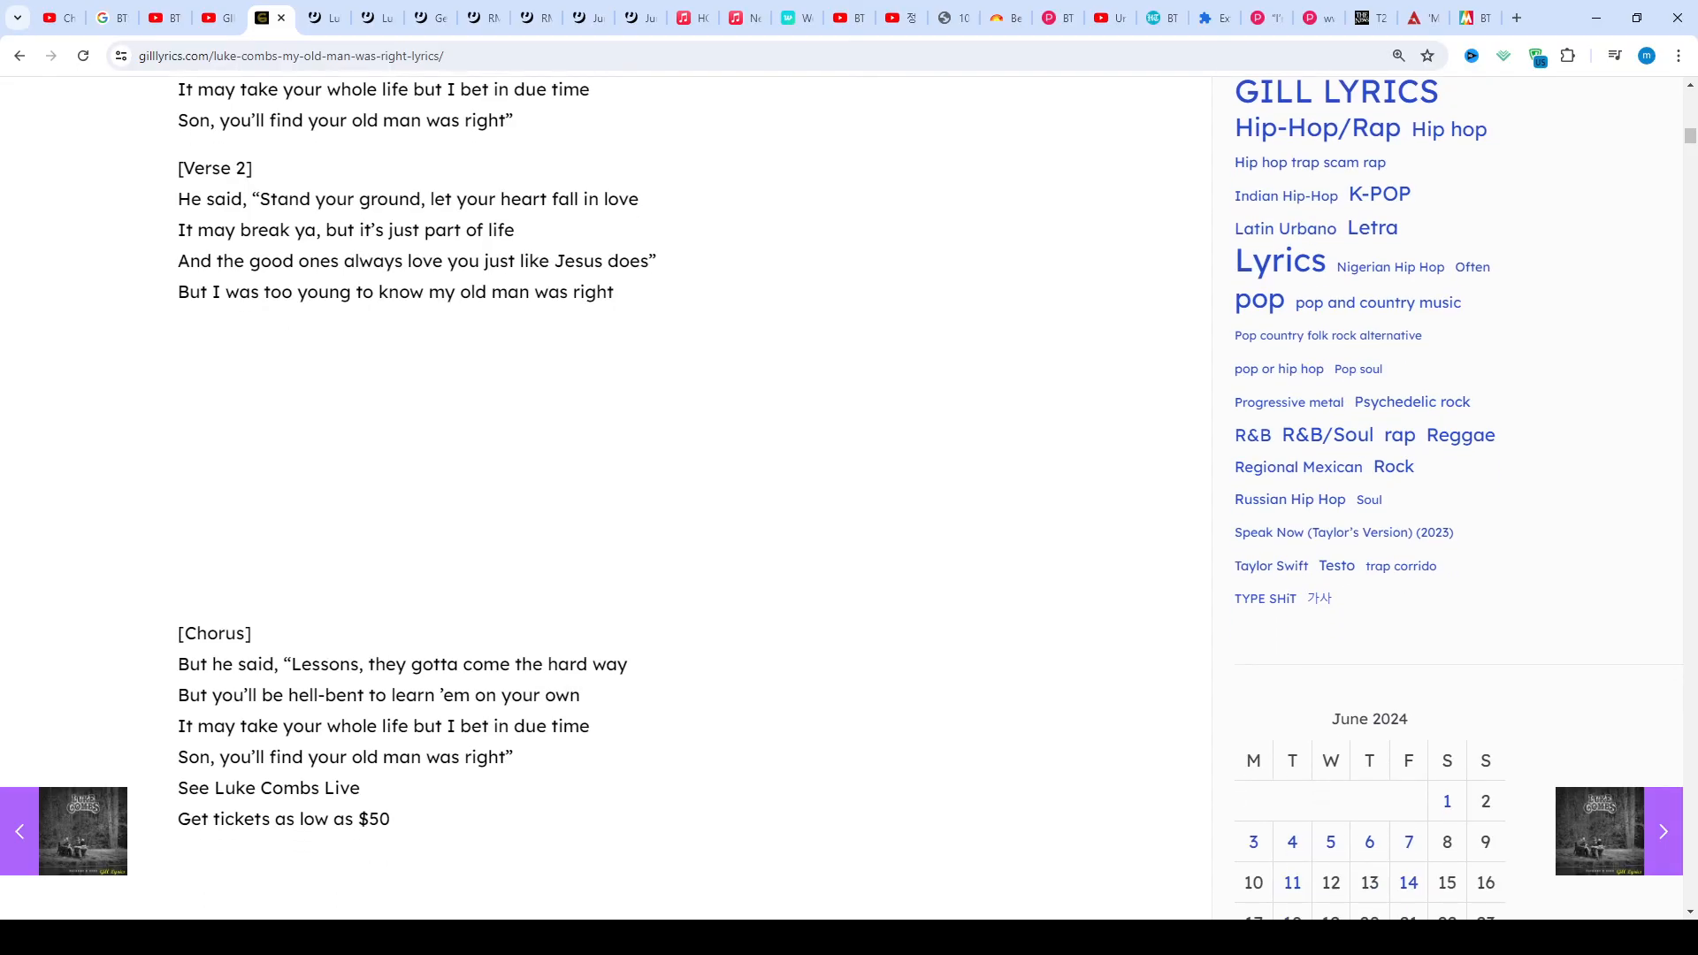
{"action": "scroll", "scroll_direction": "down", "scroll_amount": 3}
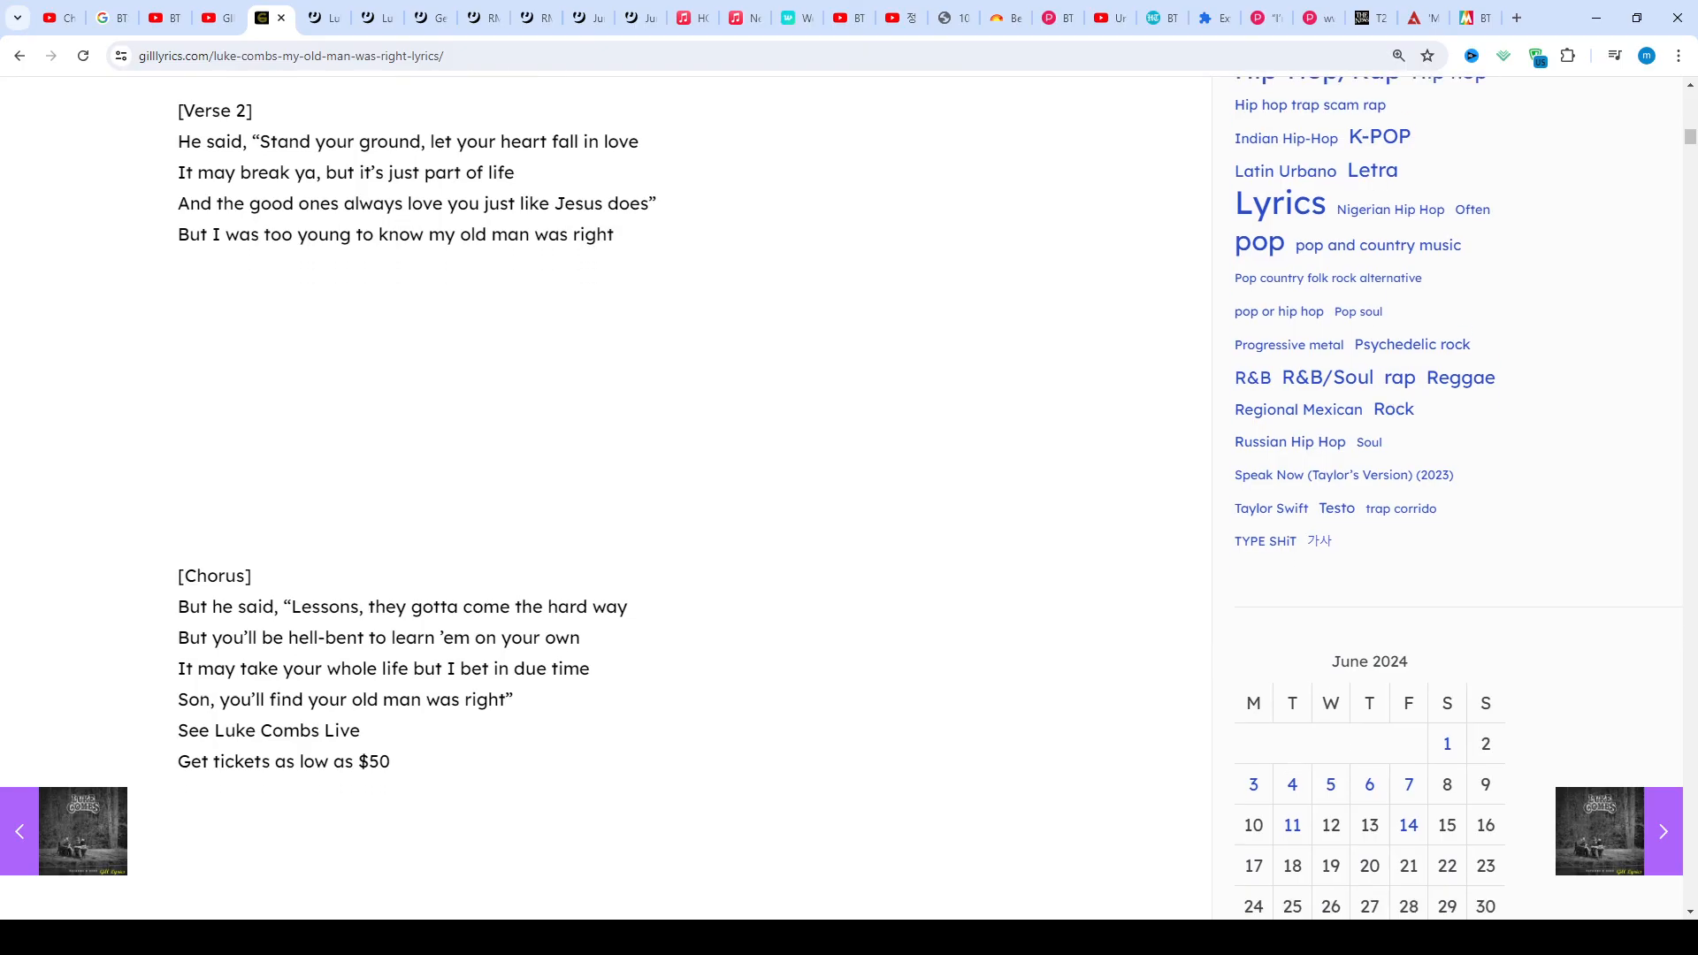
{"action": "scroll", "scroll_direction": "down", "scroll_amount": 3}
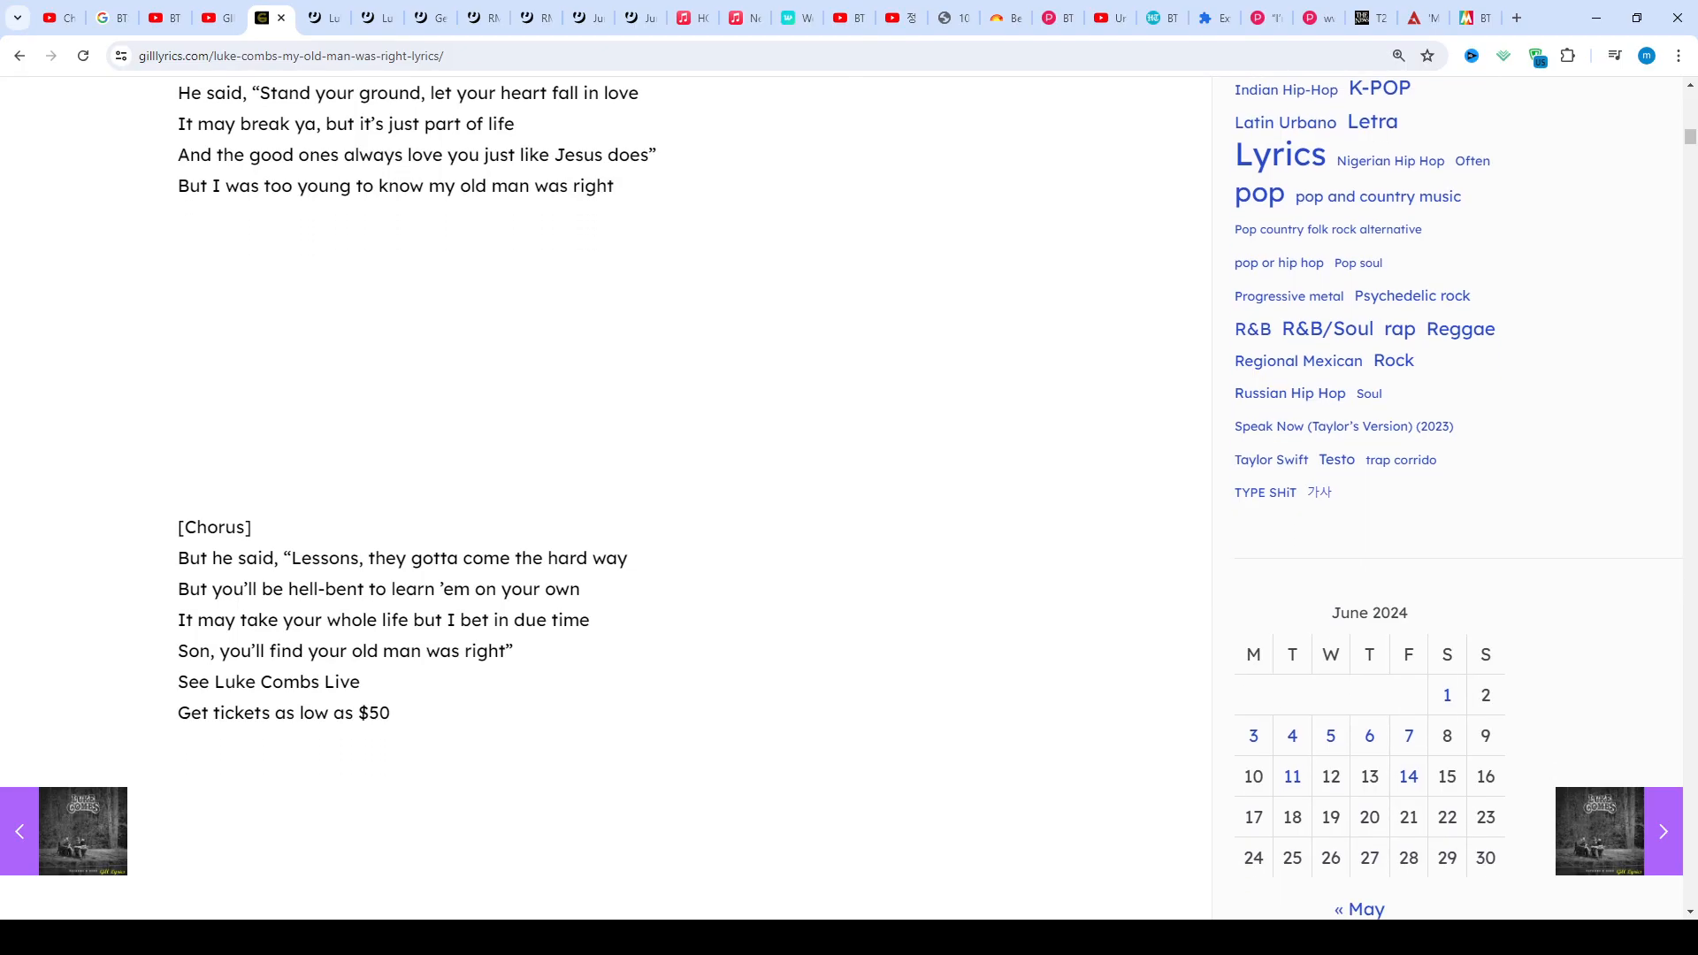
{"action": "scroll", "scroll_direction": "down", "scroll_amount": 3}
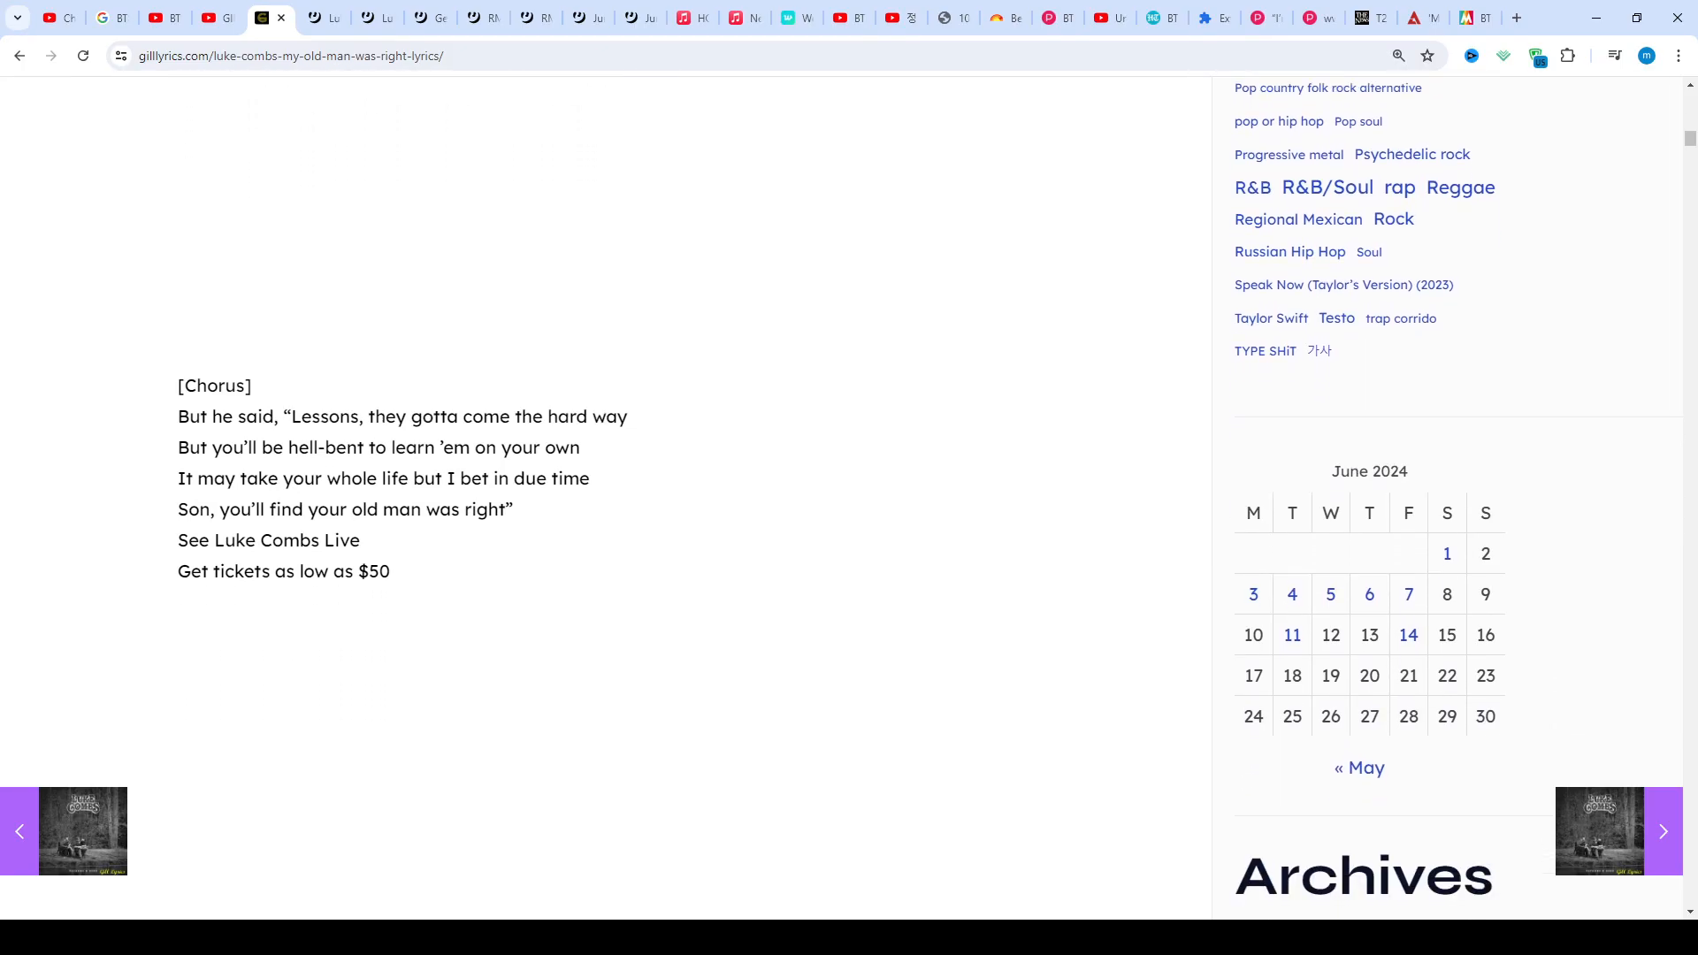
{"action": "scroll", "scroll_direction": "down", "scroll_amount": 3}
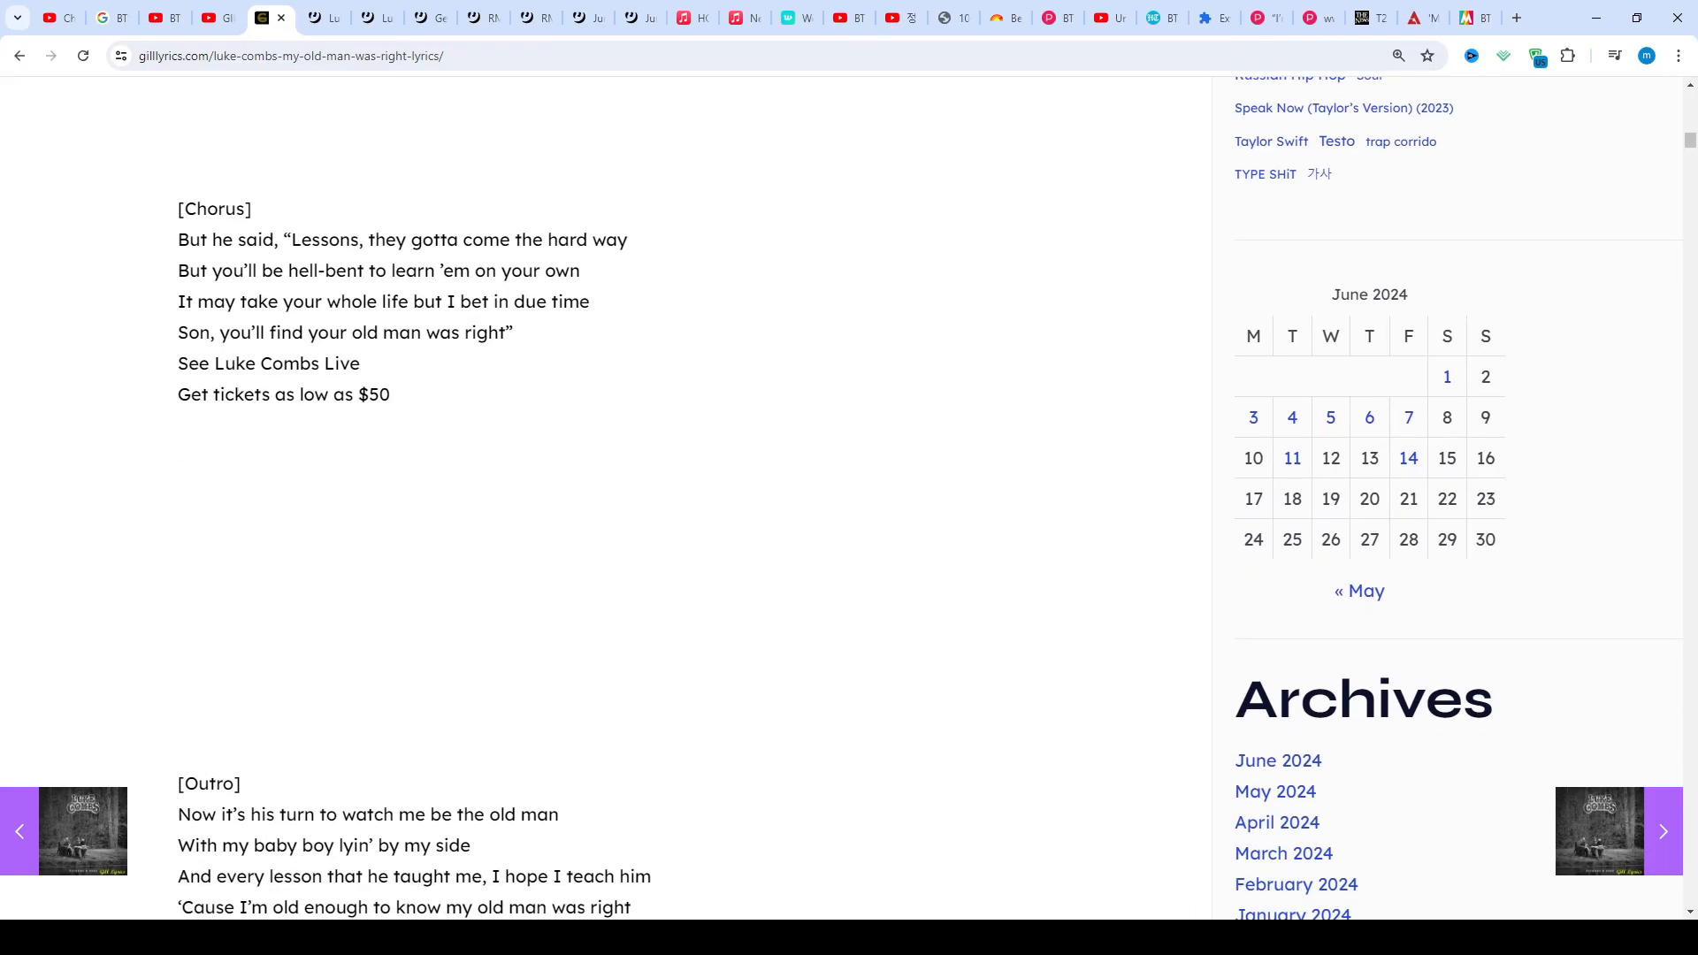
{"action": "scroll", "scroll_direction": "down", "scroll_amount": 3}
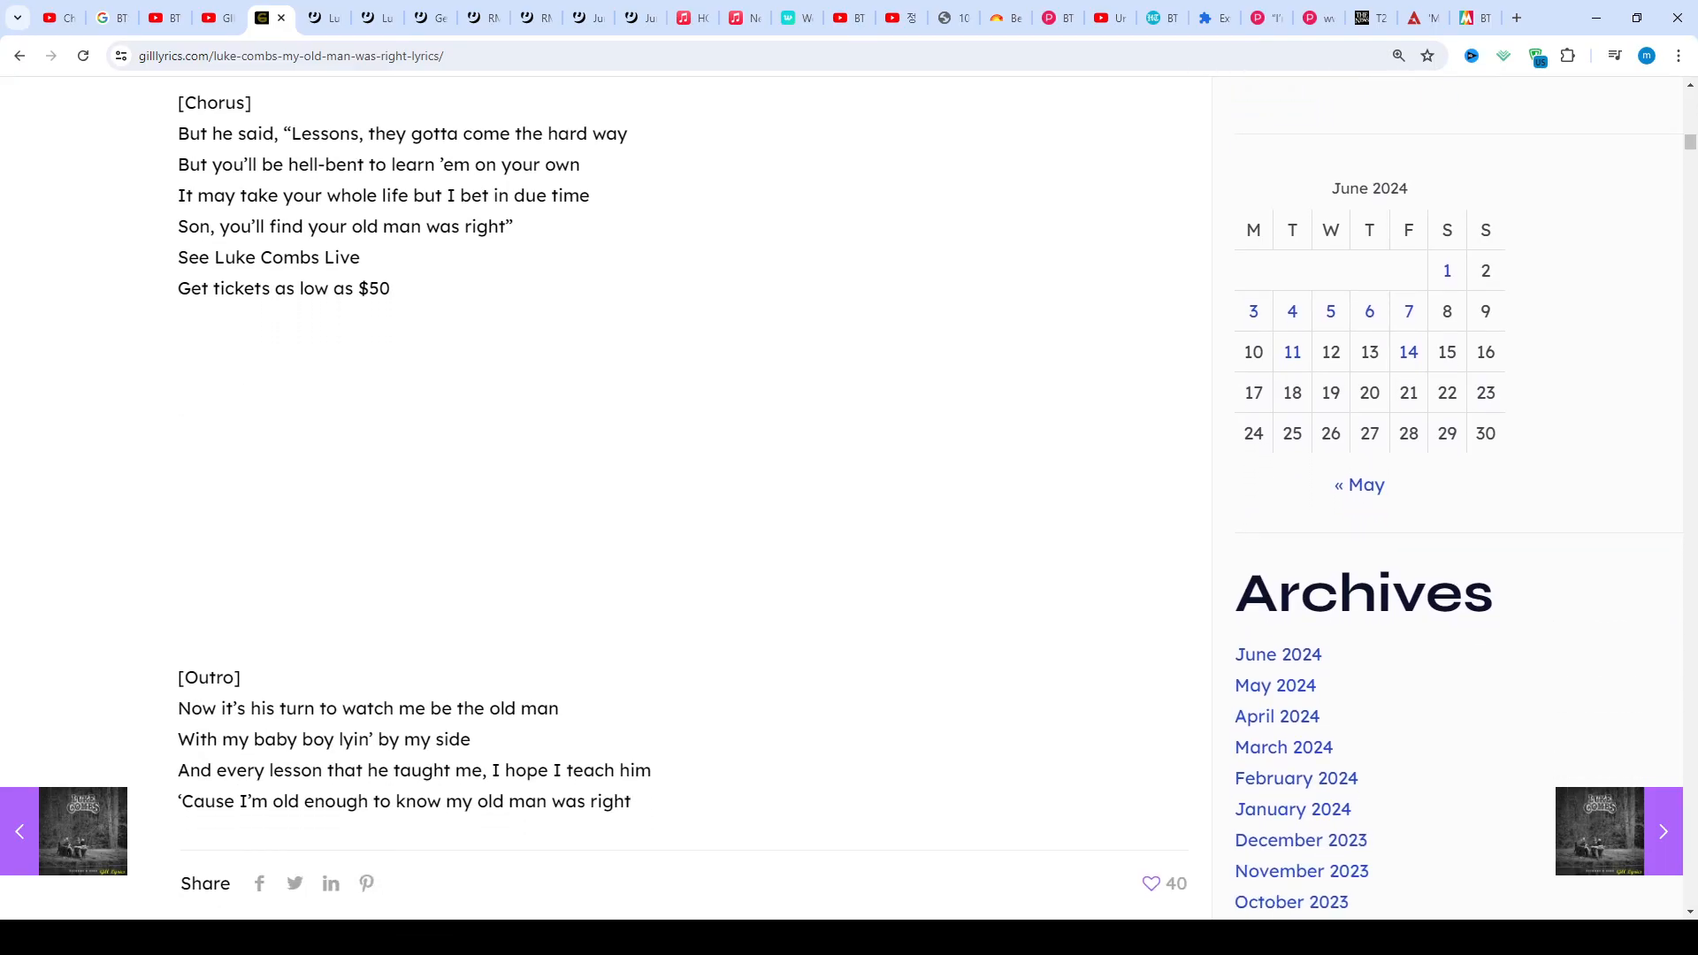
{"action": "scroll", "scroll_direction": "down", "scroll_amount": 3}
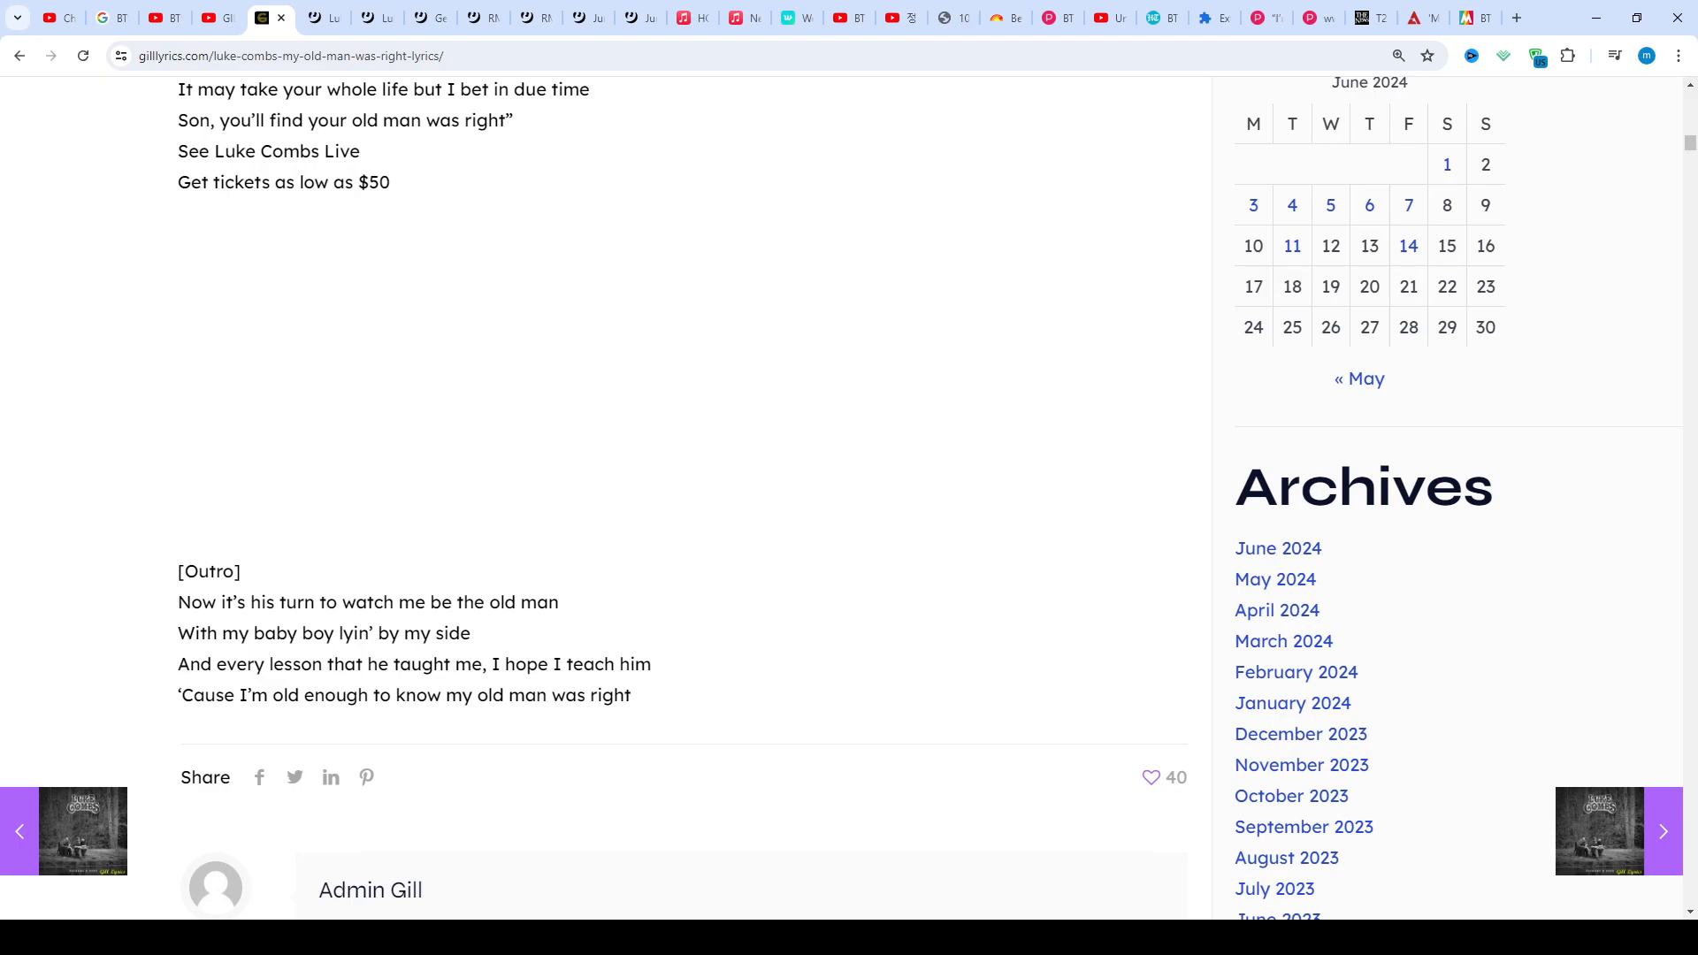